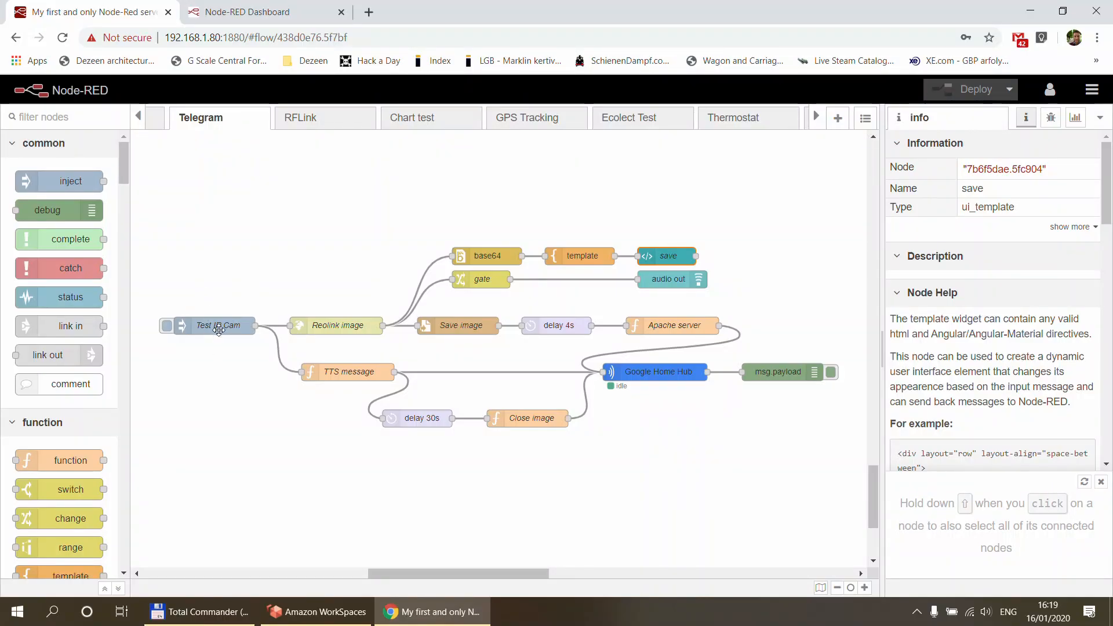
Inspect the Test IP Cam trigger and Reolink image request settings without changing them
double_click(219, 325)
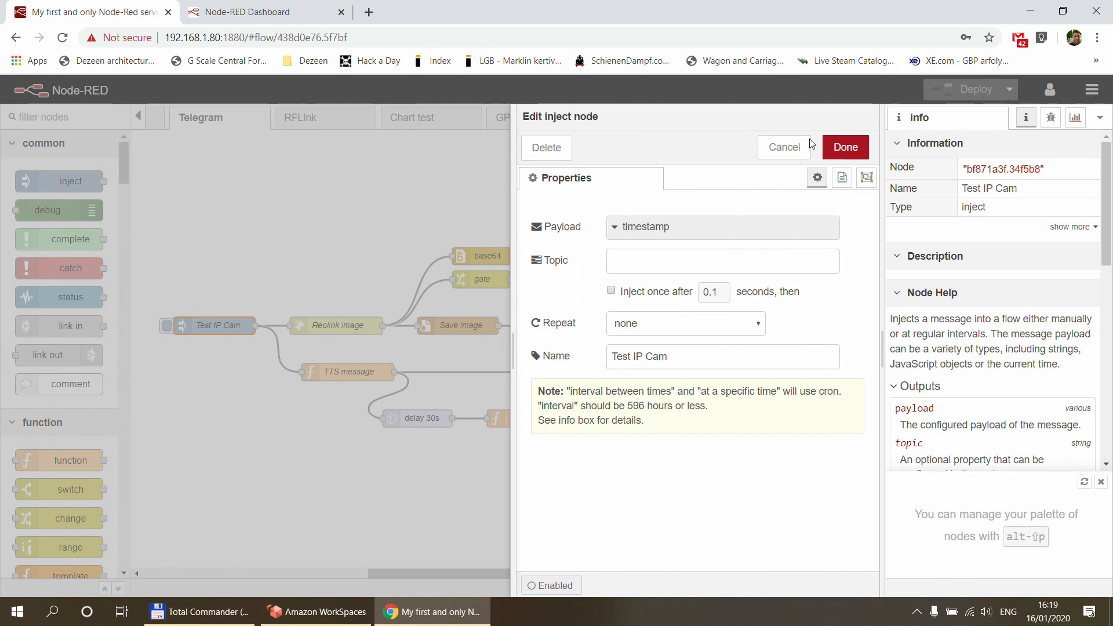
click(783, 147)
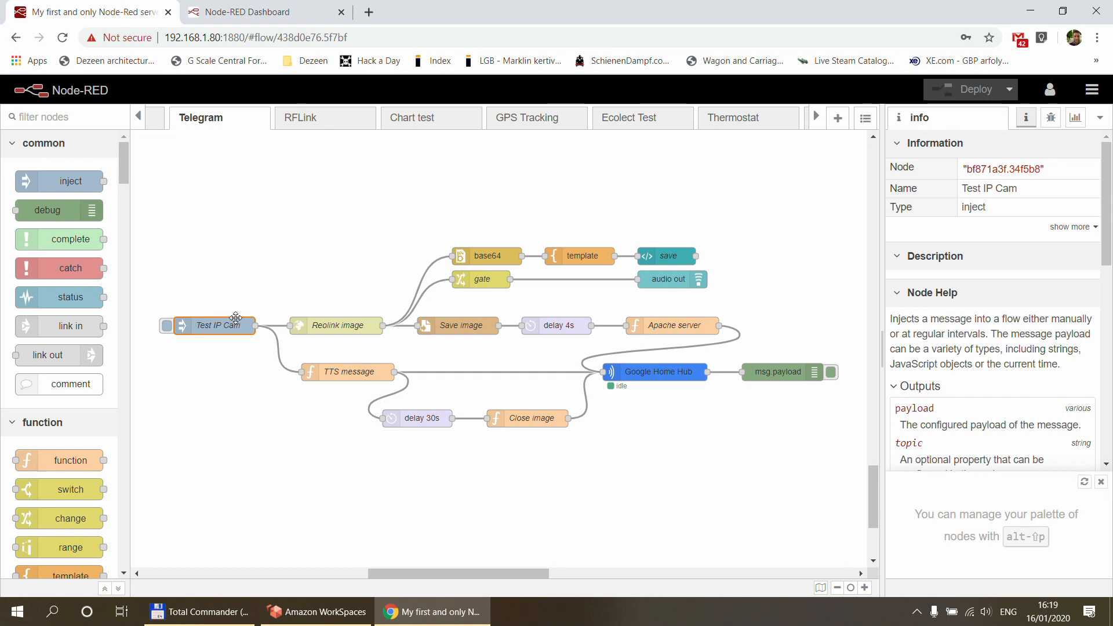
click(335, 326)
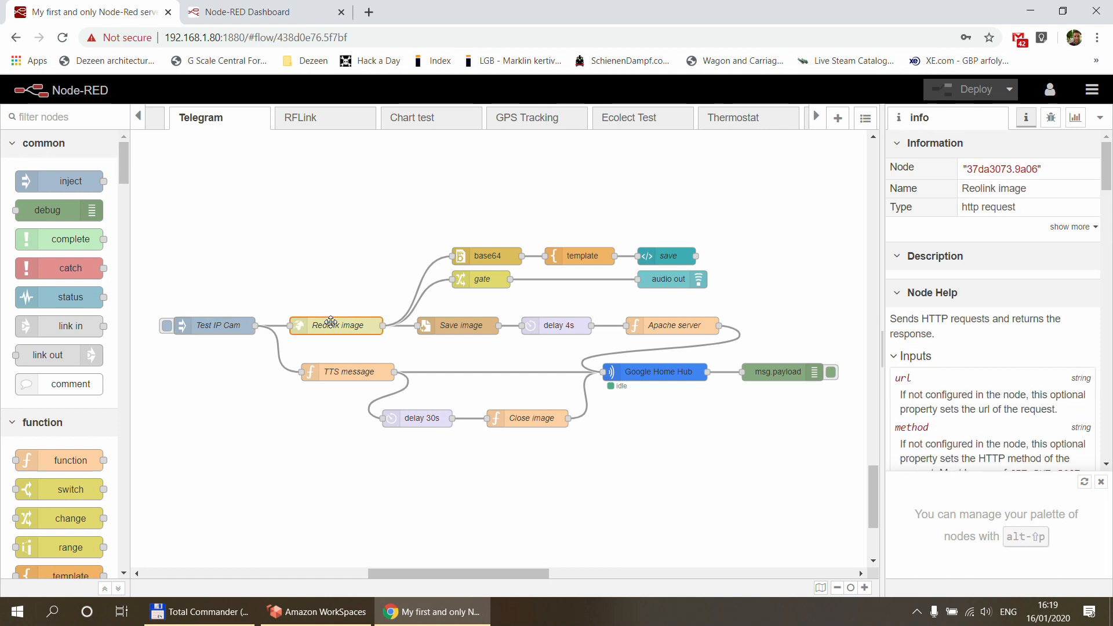
double_click(335, 326)
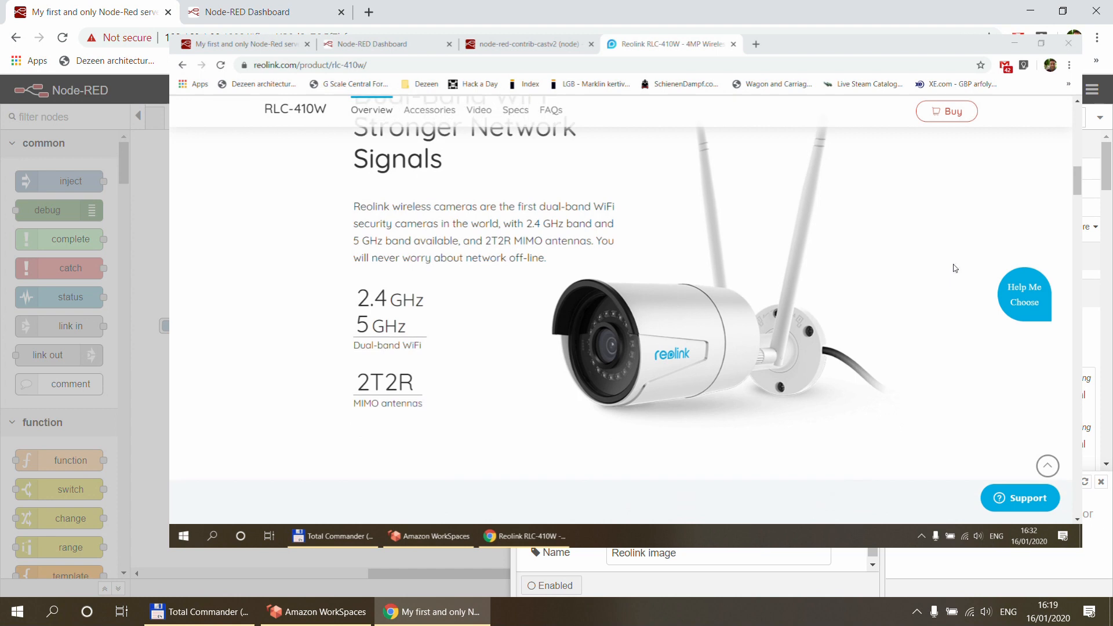
scroll(down, 3)
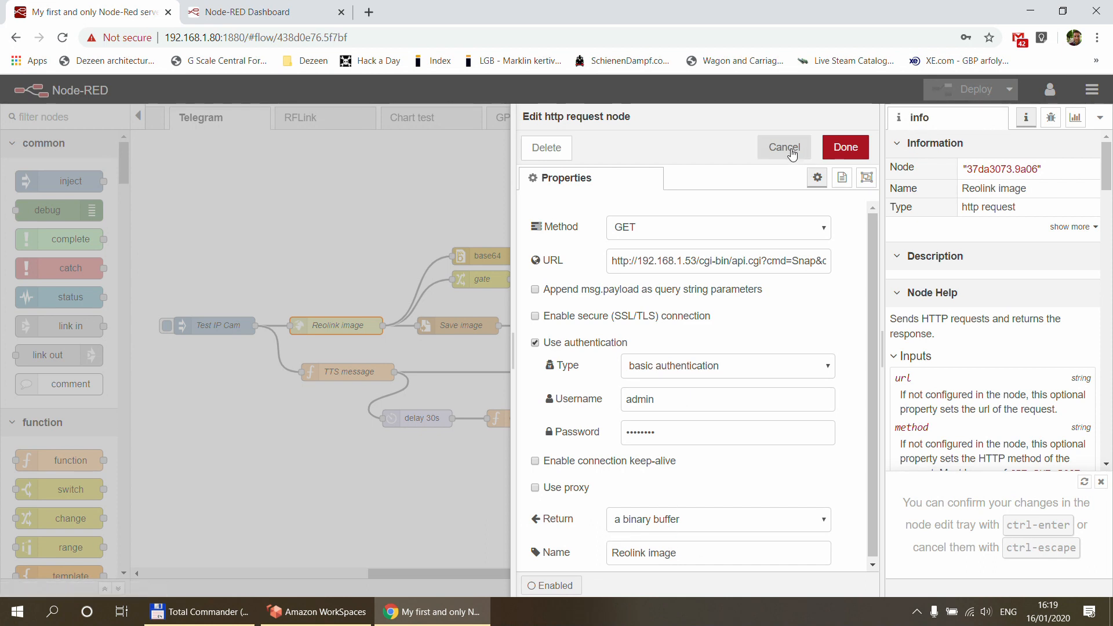
click(783, 147)
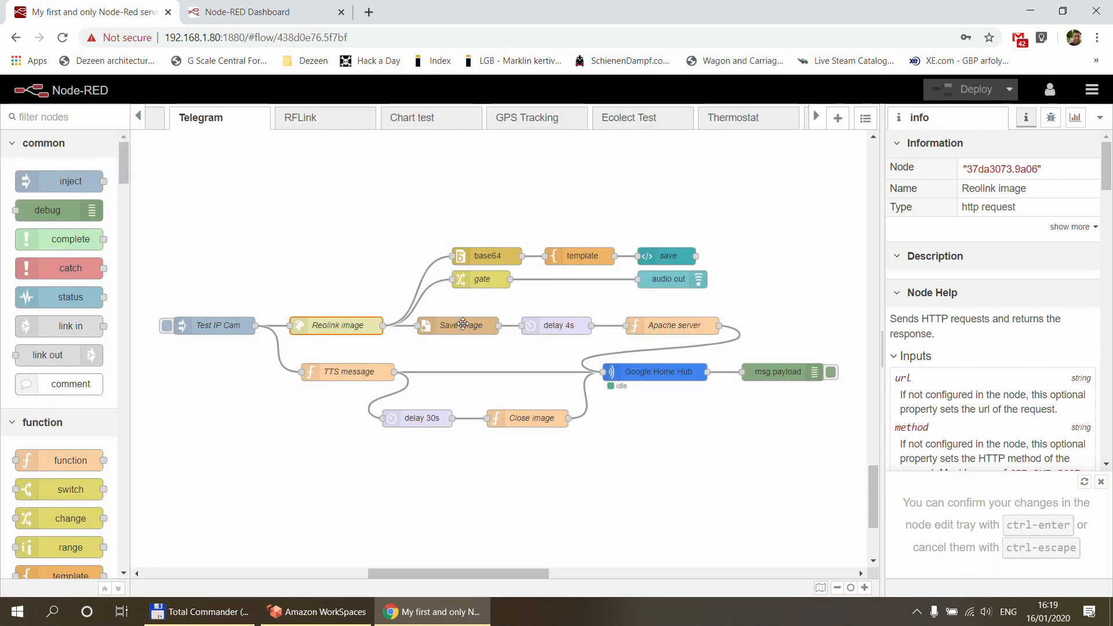
Open the Save image node and highlight its /var/www/html/gate.jpg filename path
double_click(457, 326)
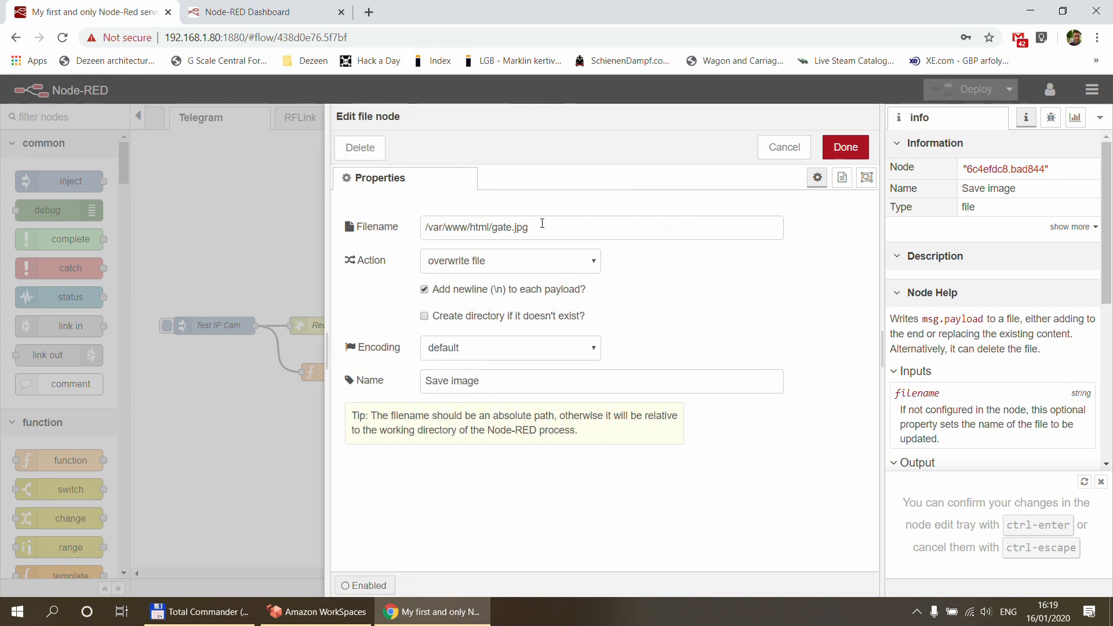
triple_click(475, 227)
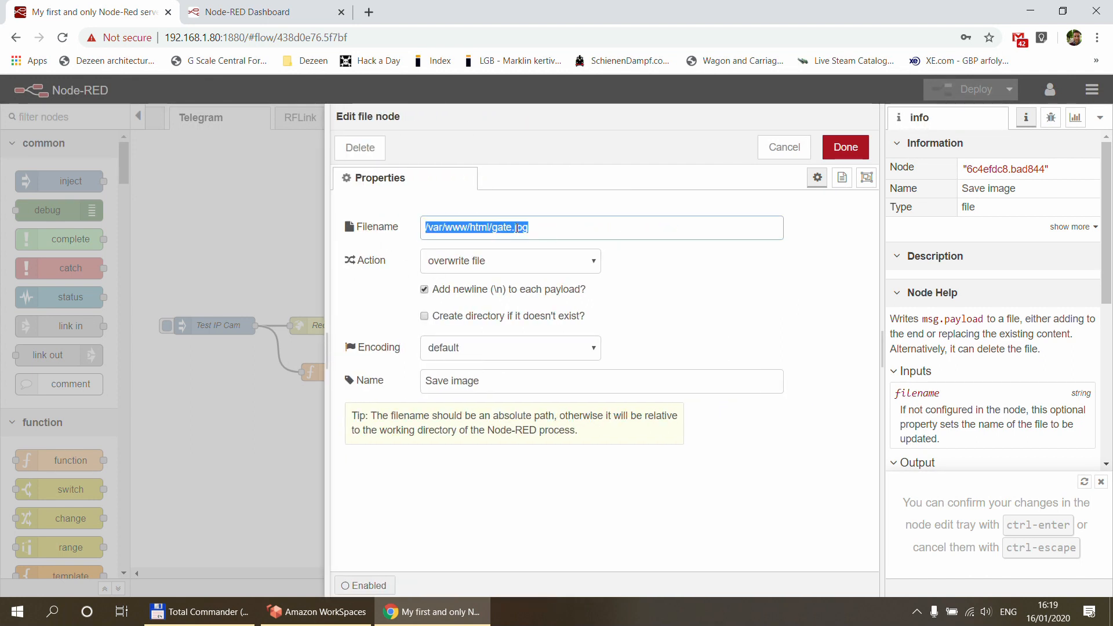
click(543, 228)
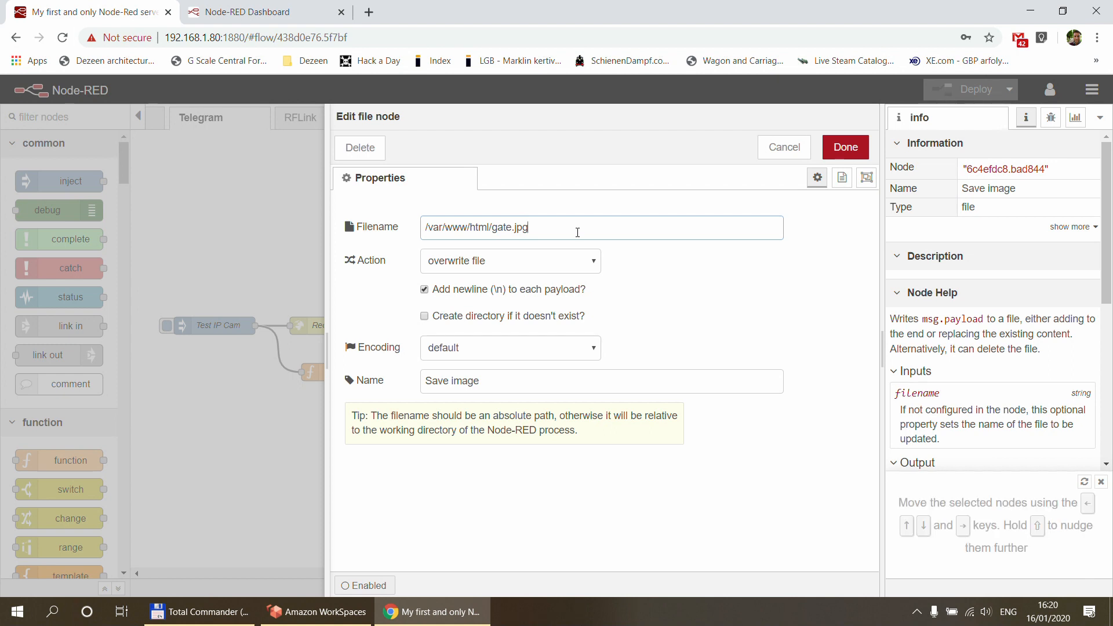
Scroll the castv2 GitHub issue to the Apache web server workaround replies
click(610, 12)
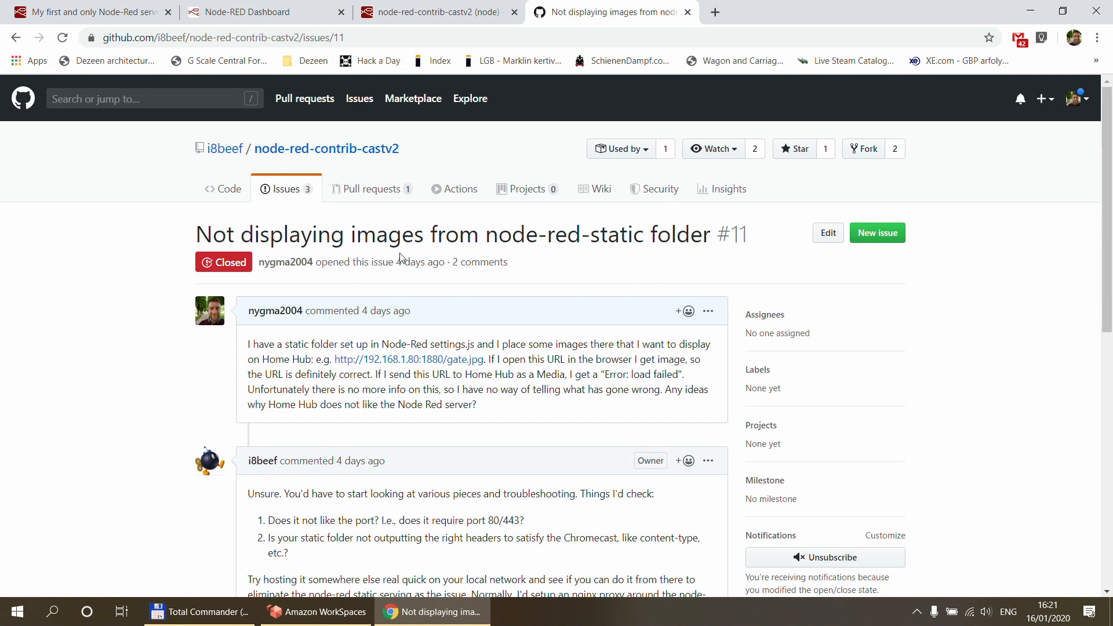
scroll(down, 3)
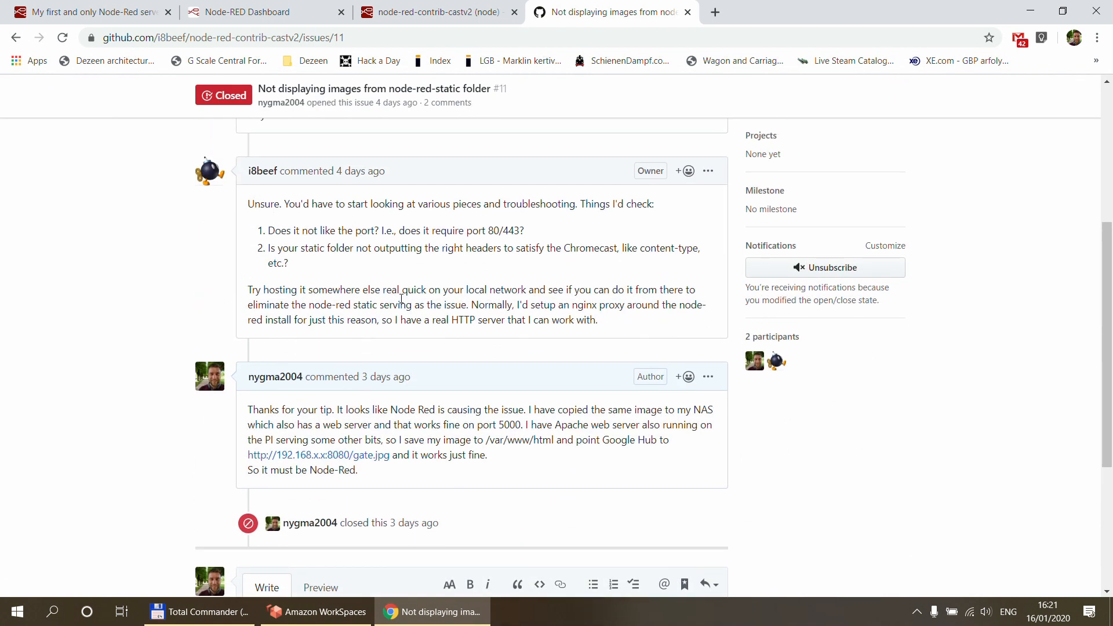
mouse_move(607, 327)
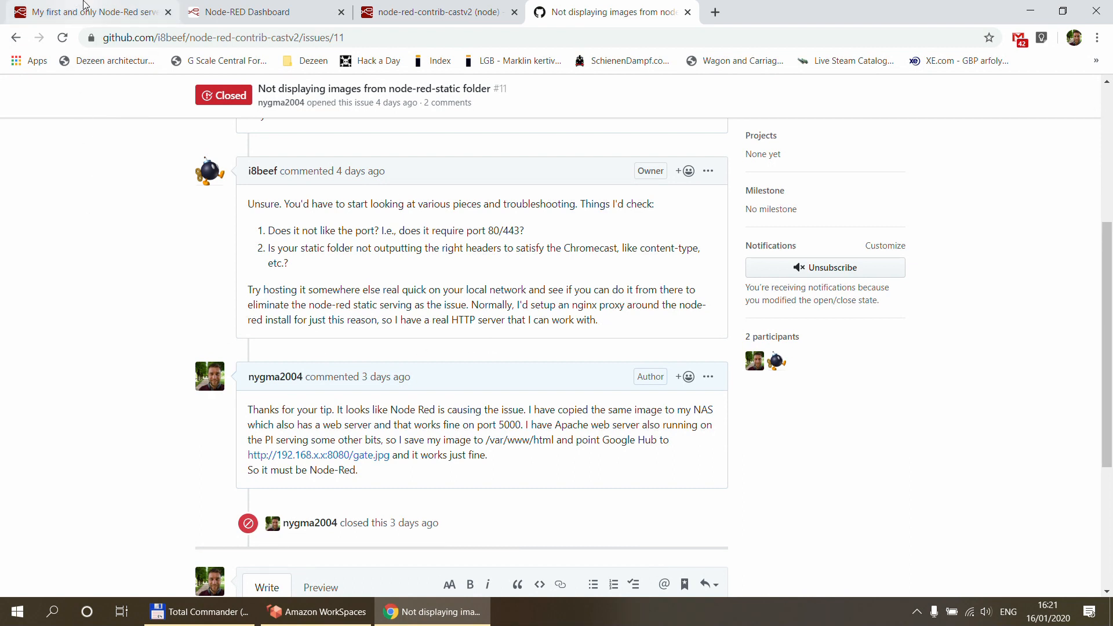
Return to Node-RED and cancel the Save image file node's edit panel
click(86, 13)
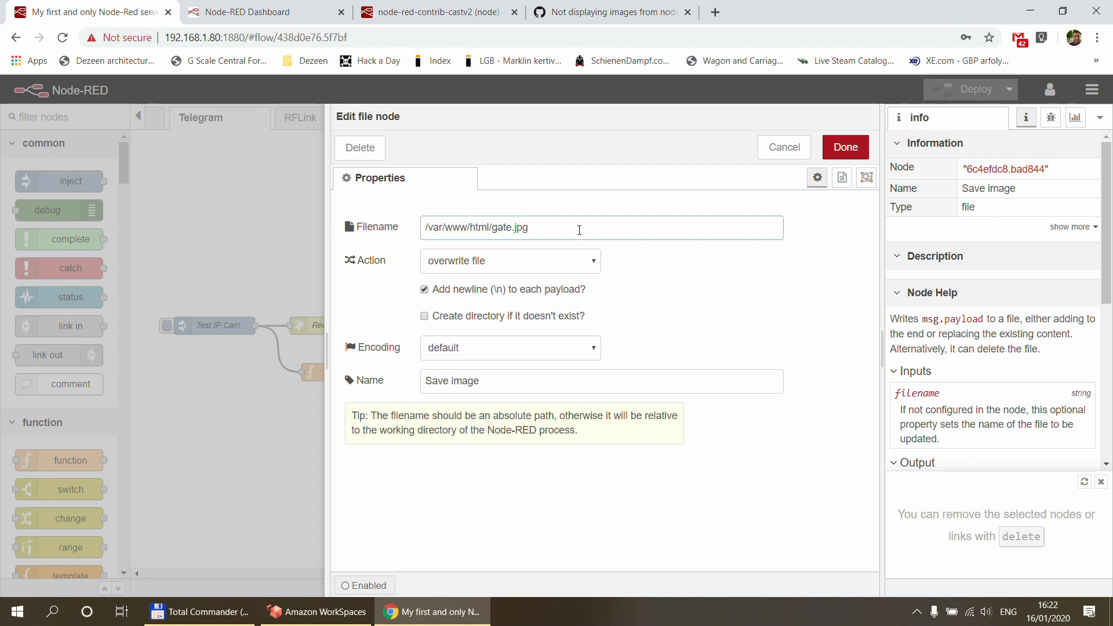
mouse_move(784, 147)
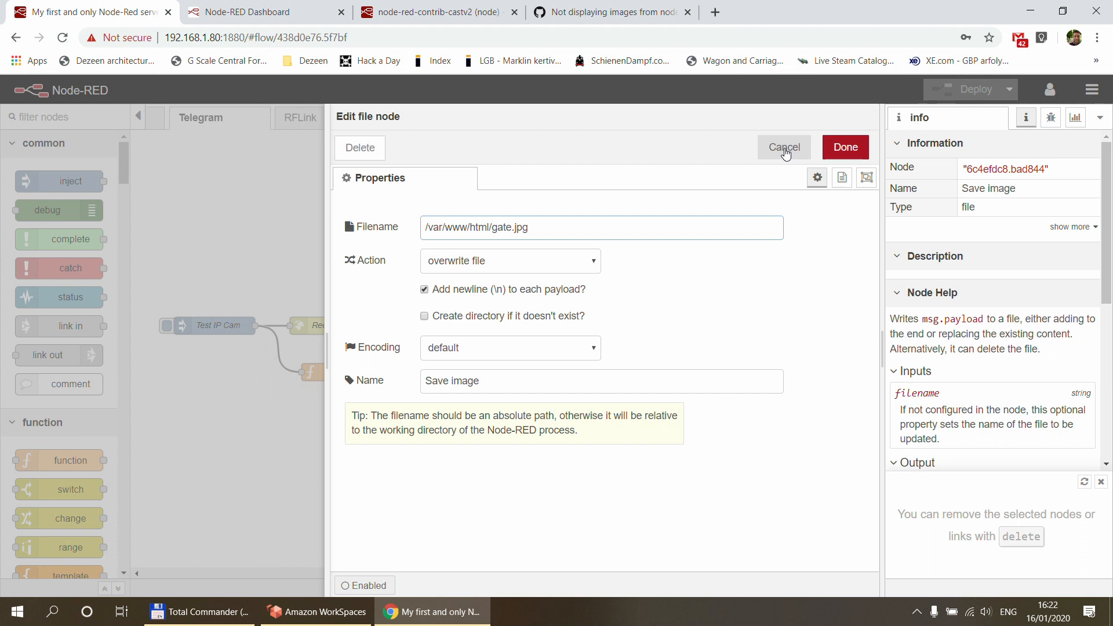
click(783, 148)
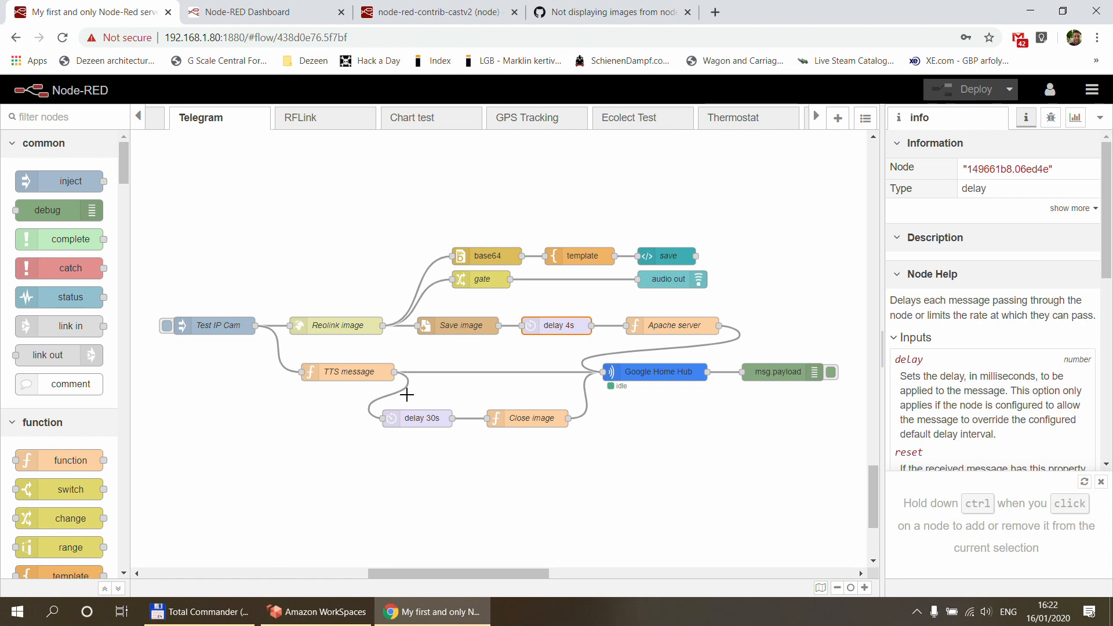
double_click(347, 372)
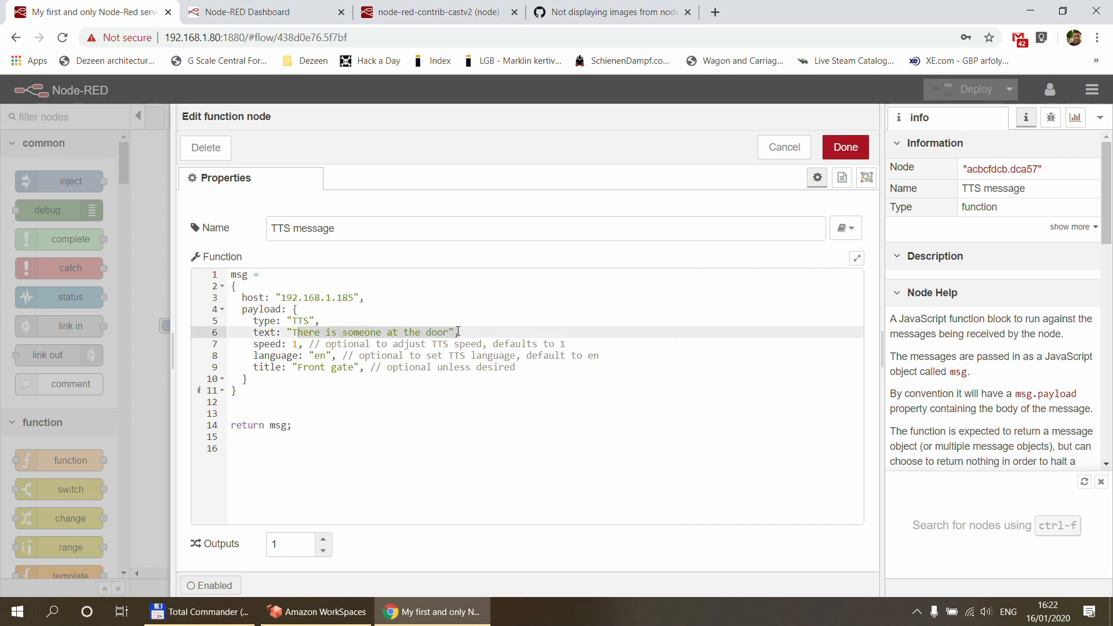
click(844, 146)
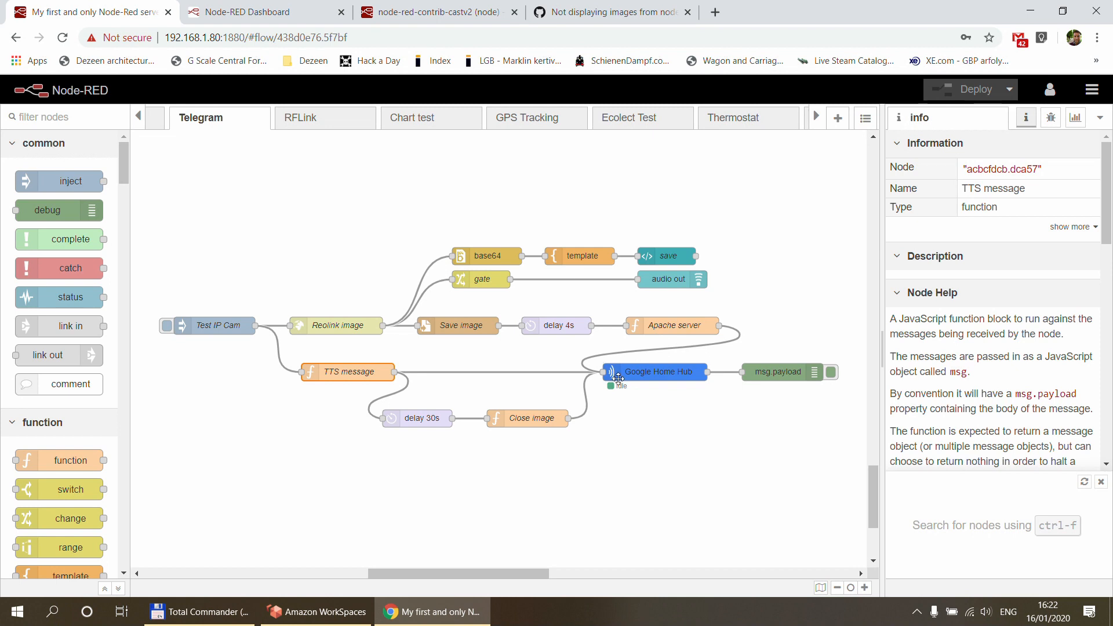
double_click(654, 371)
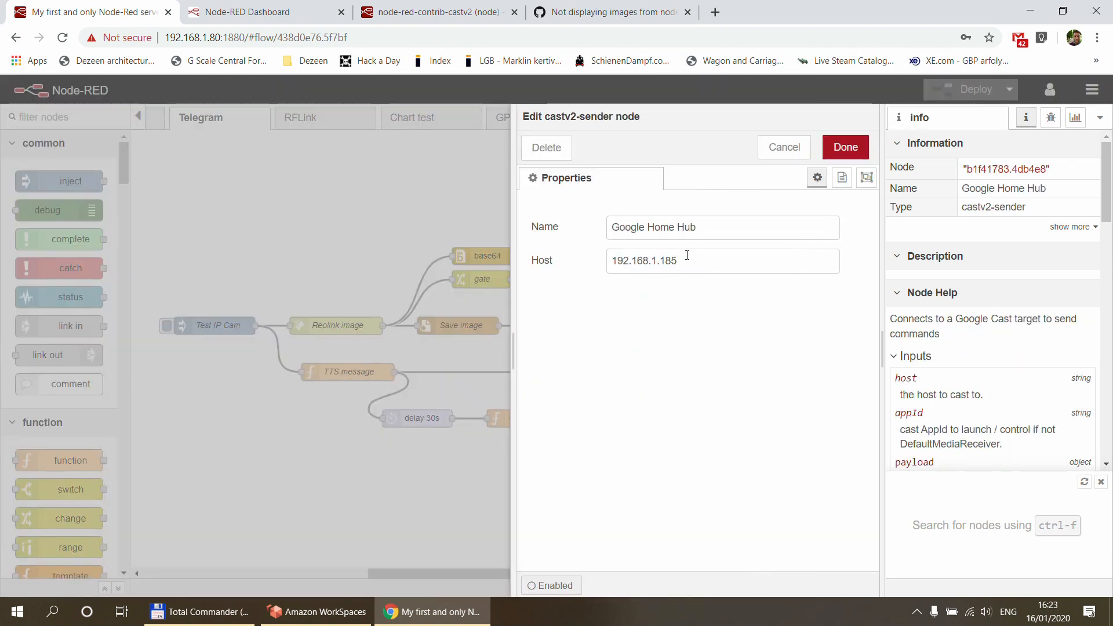
mouse_move(601, 265)
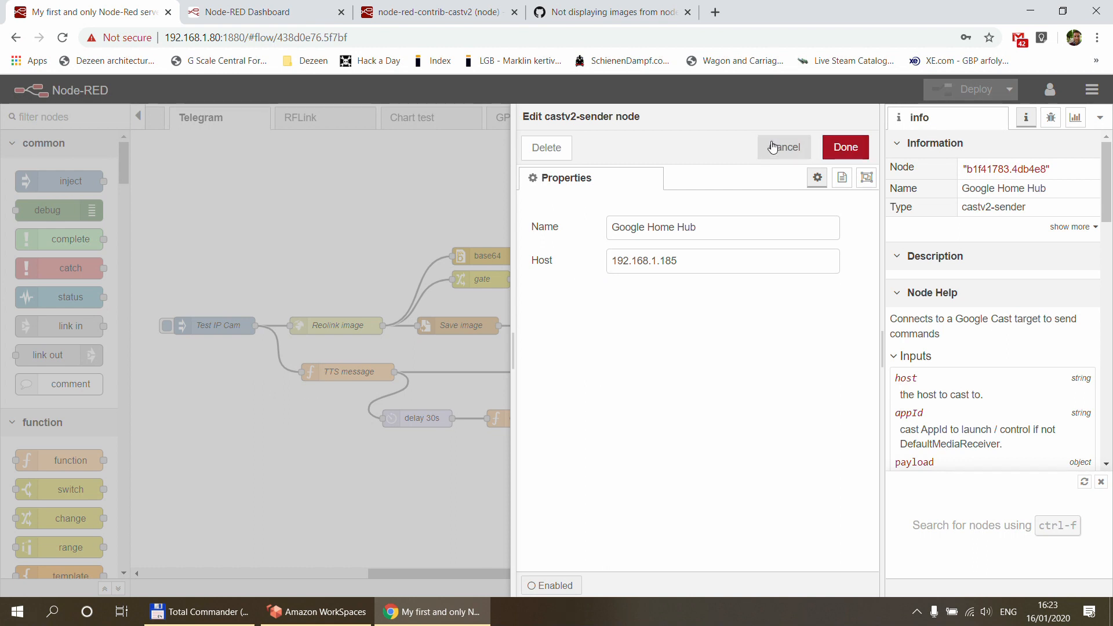
click(783, 147)
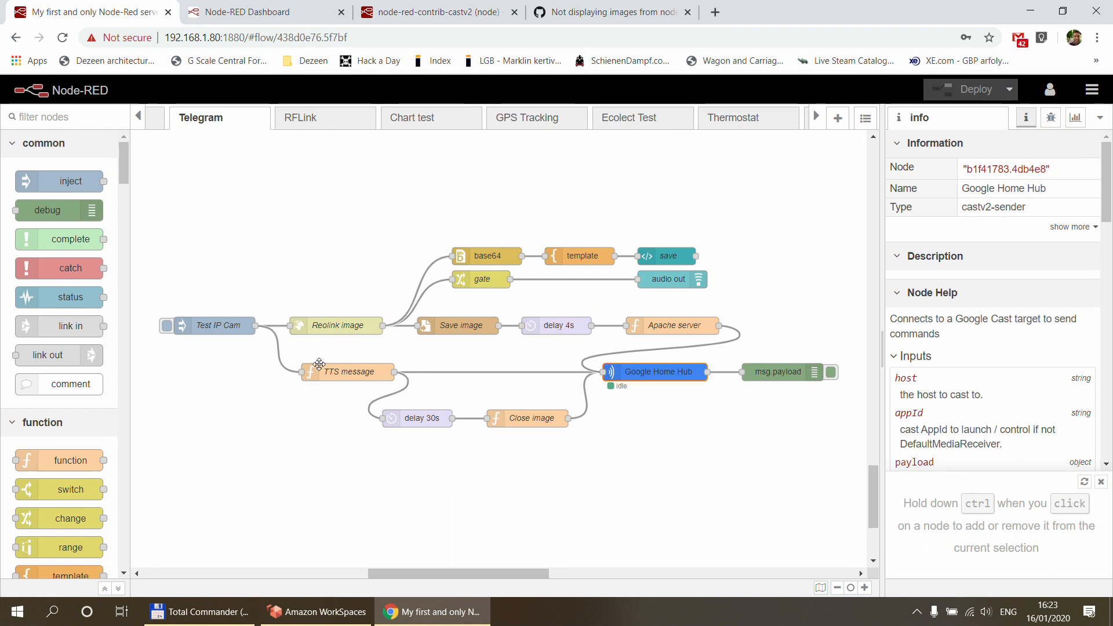
mouse_move(334, 372)
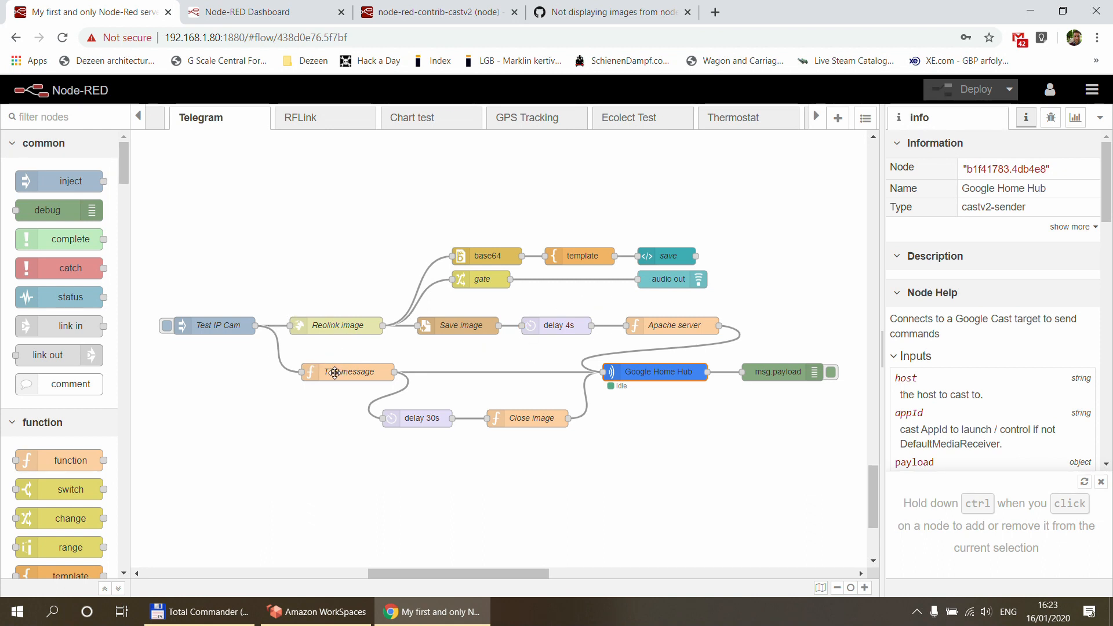
click(670, 325)
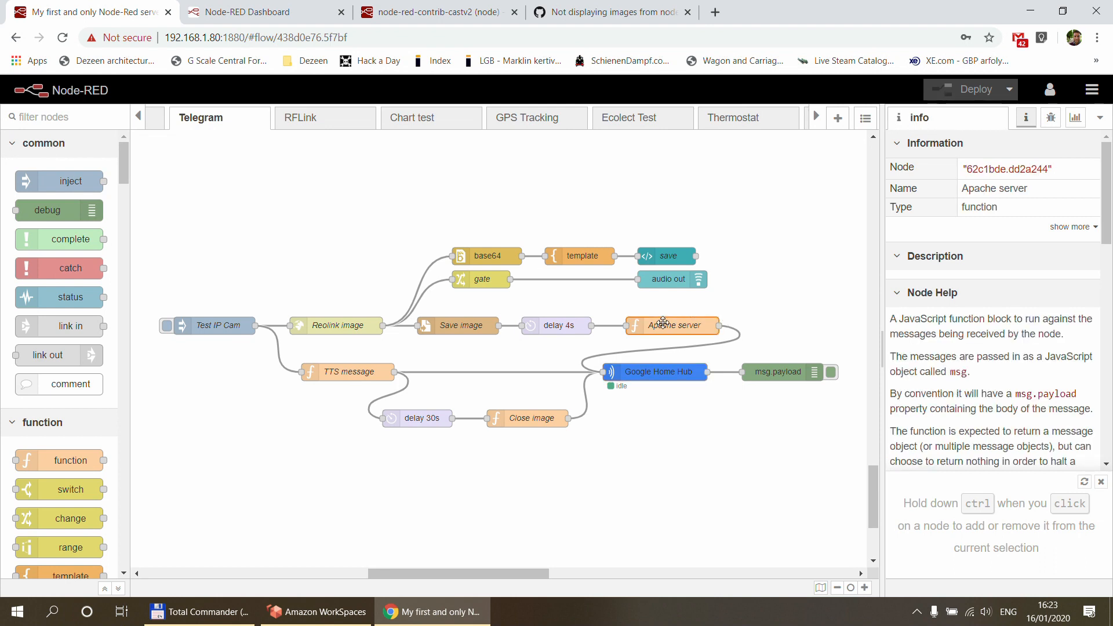
double_click(671, 326)
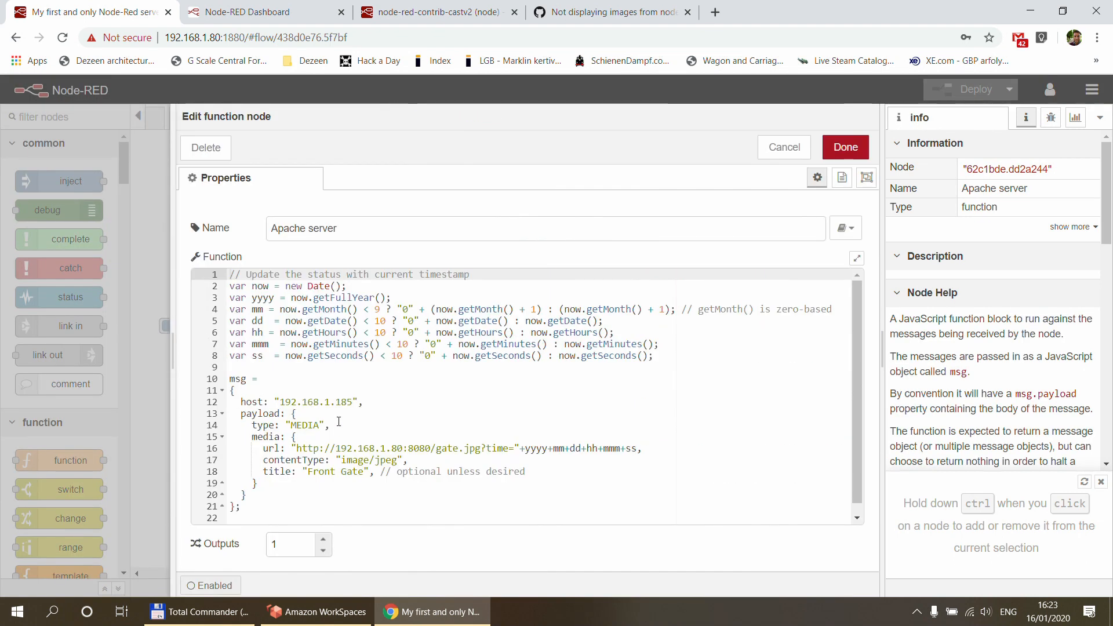
click(263, 506)
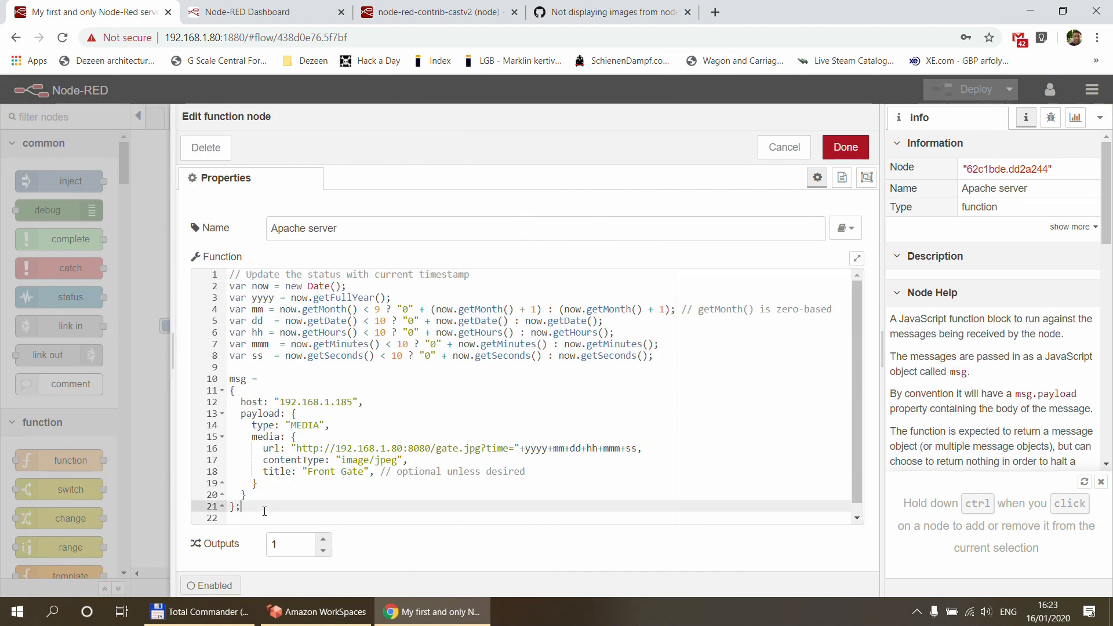
click(536, 448)
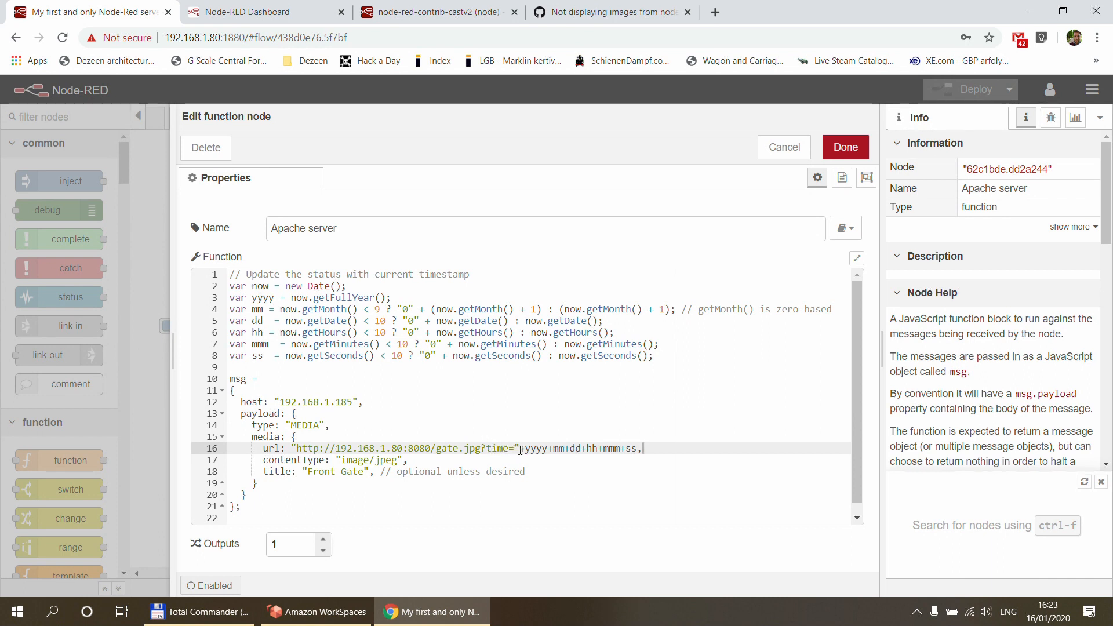
key(Backspace)
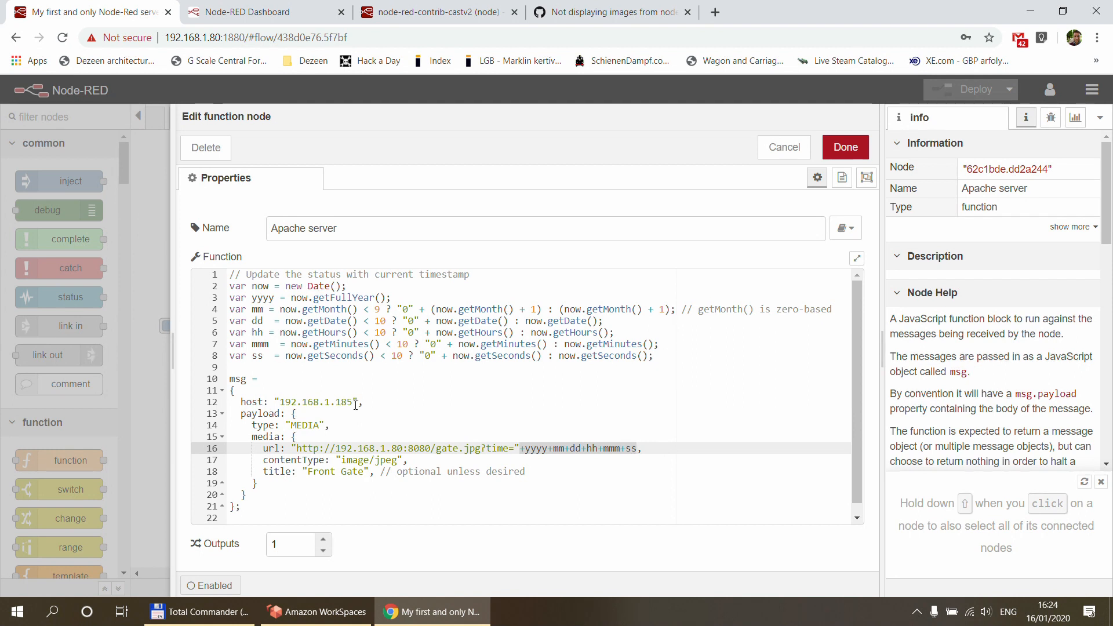
click(784, 146)
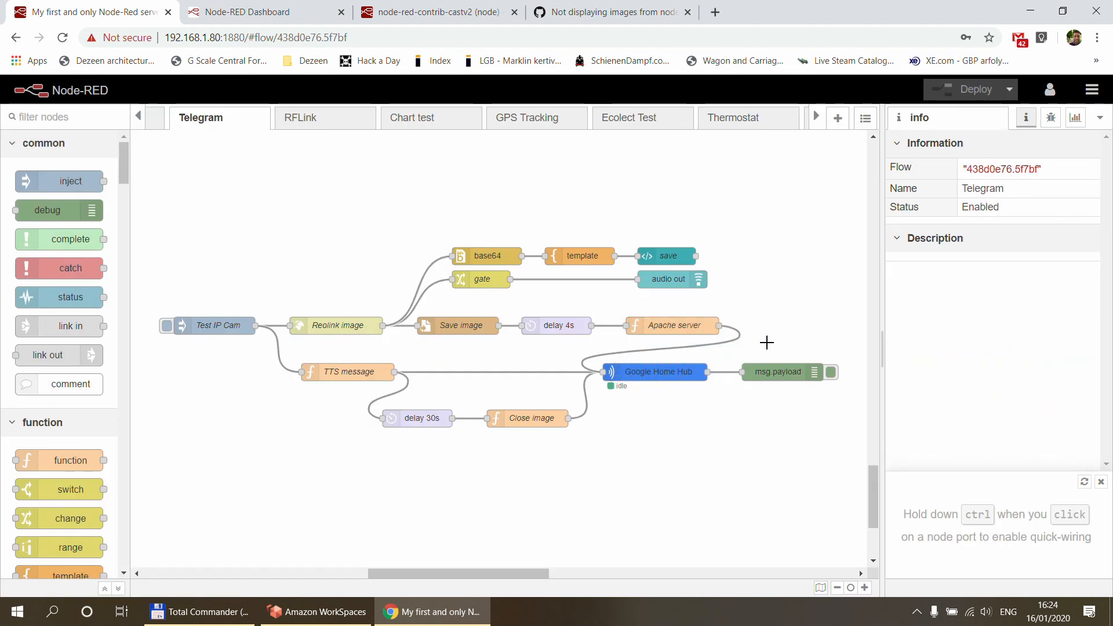
drag(766, 343, 617, 455)
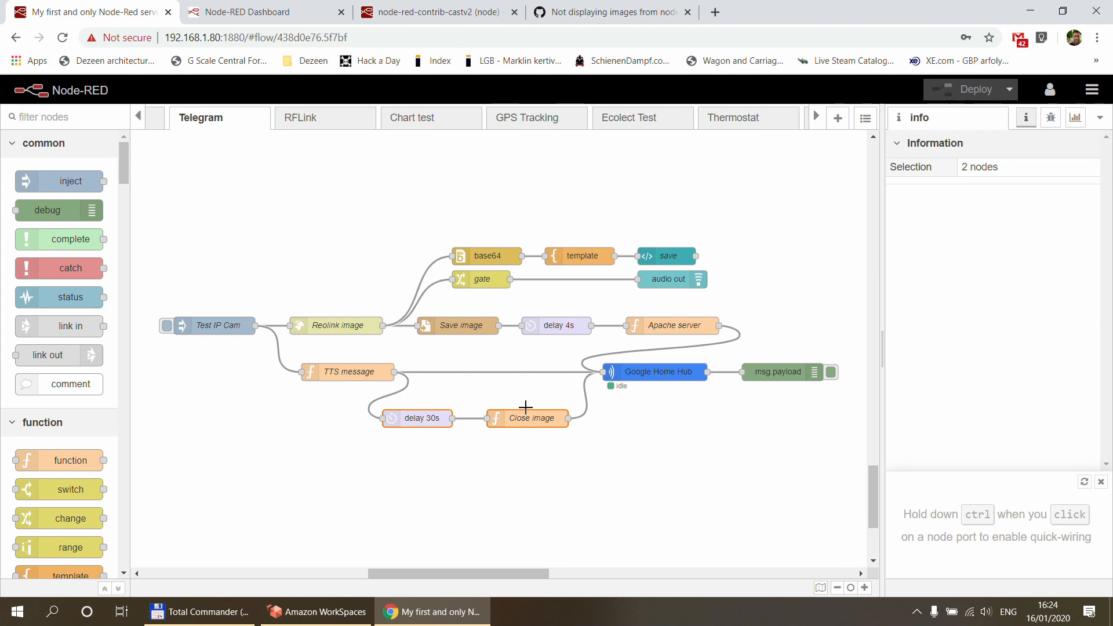
double_click(527, 418)
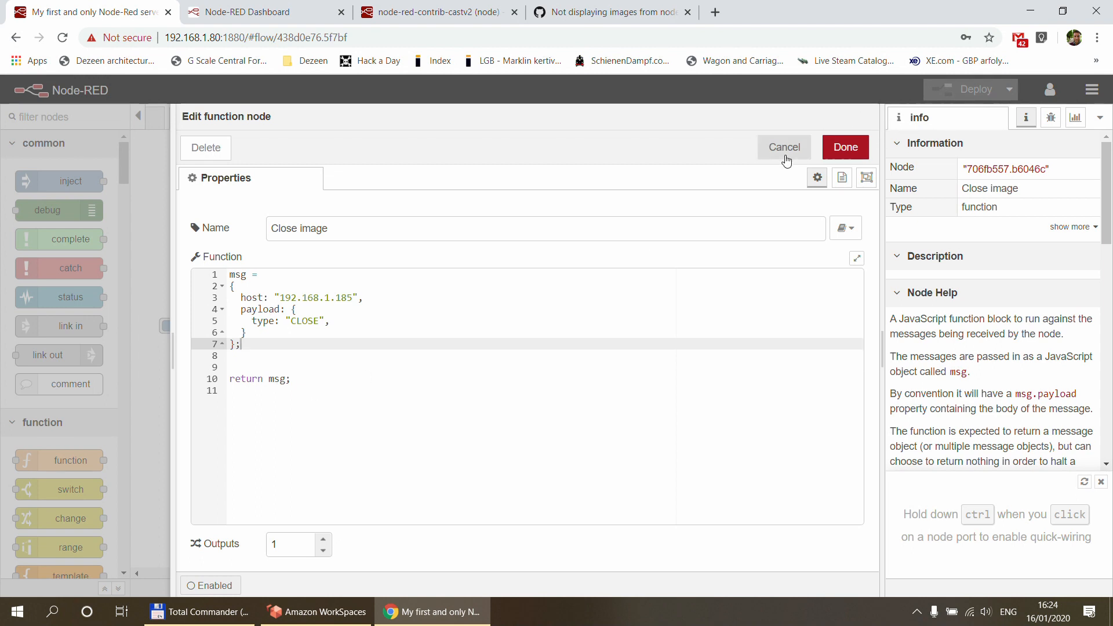
click(784, 148)
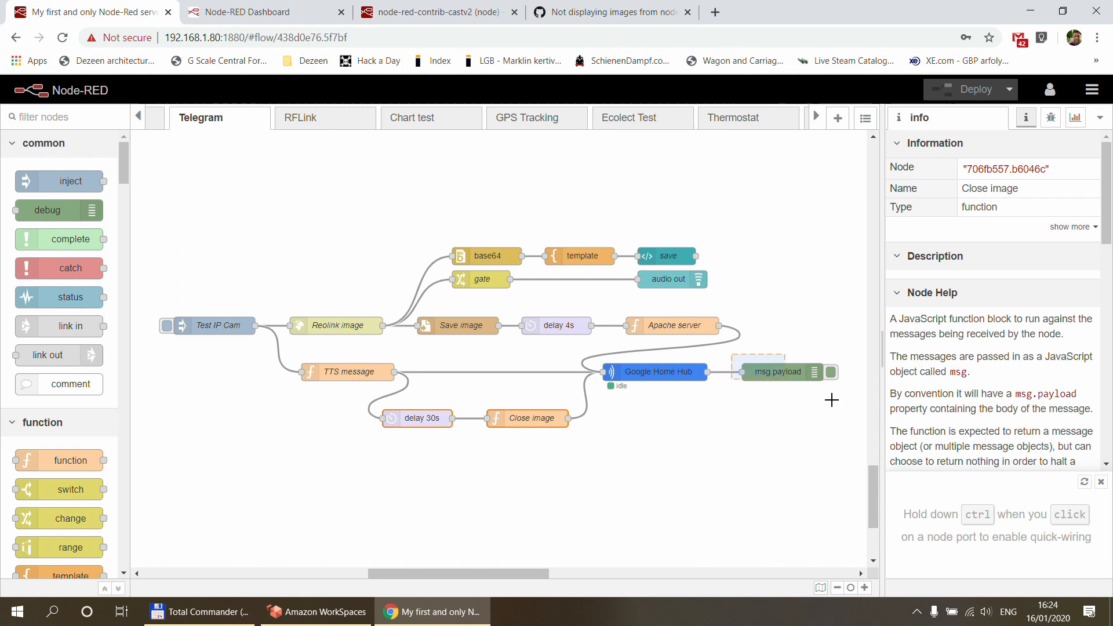
click(776, 371)
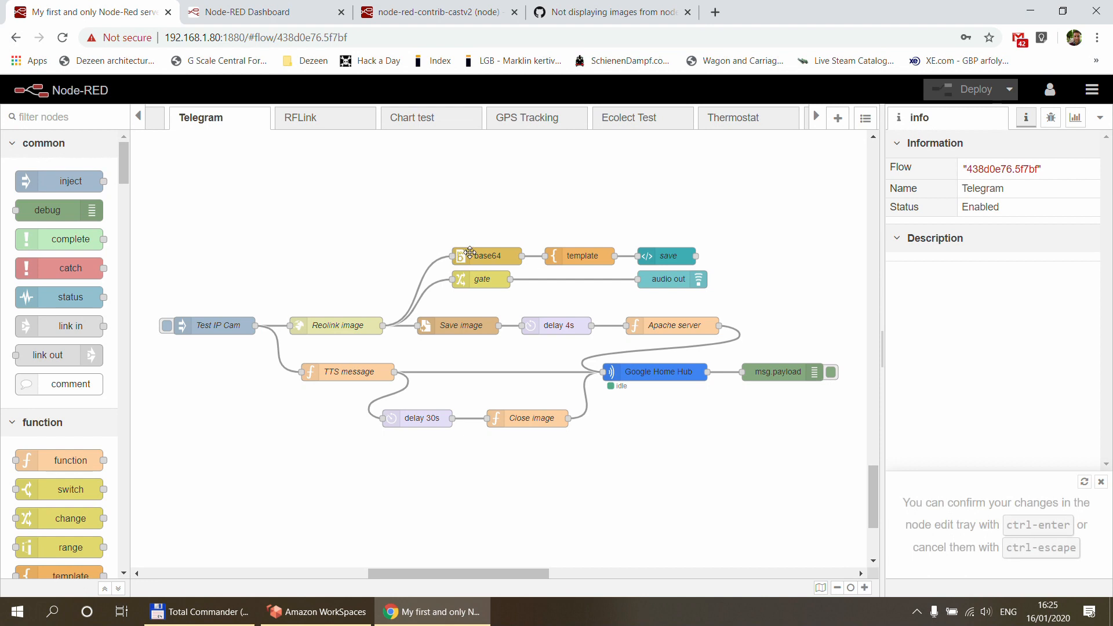
mouse_move(297, 329)
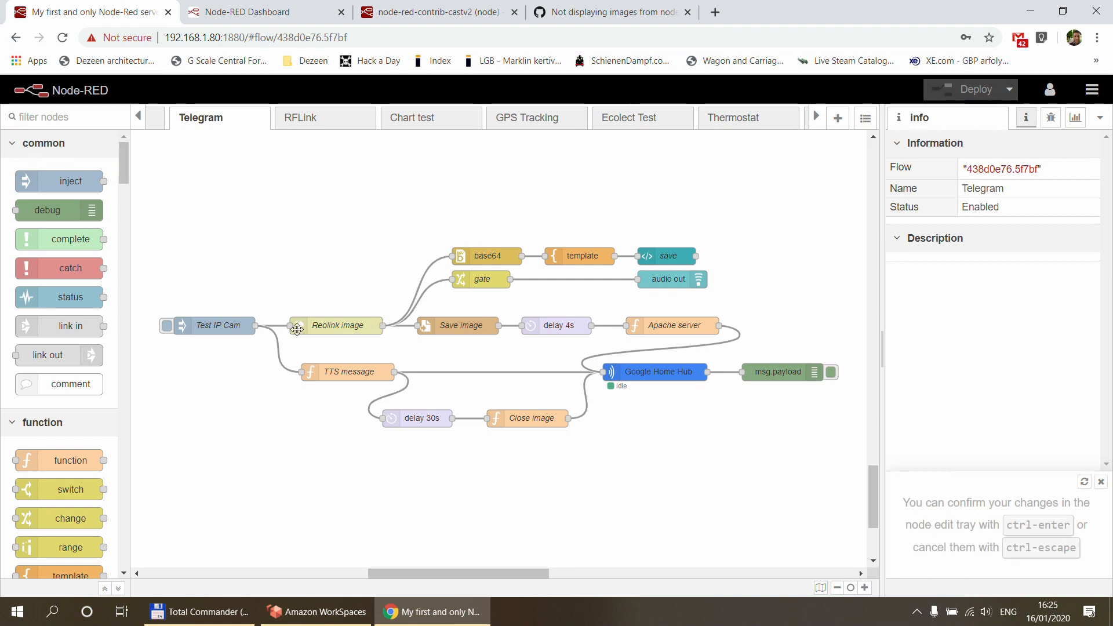
mouse_move(320, 326)
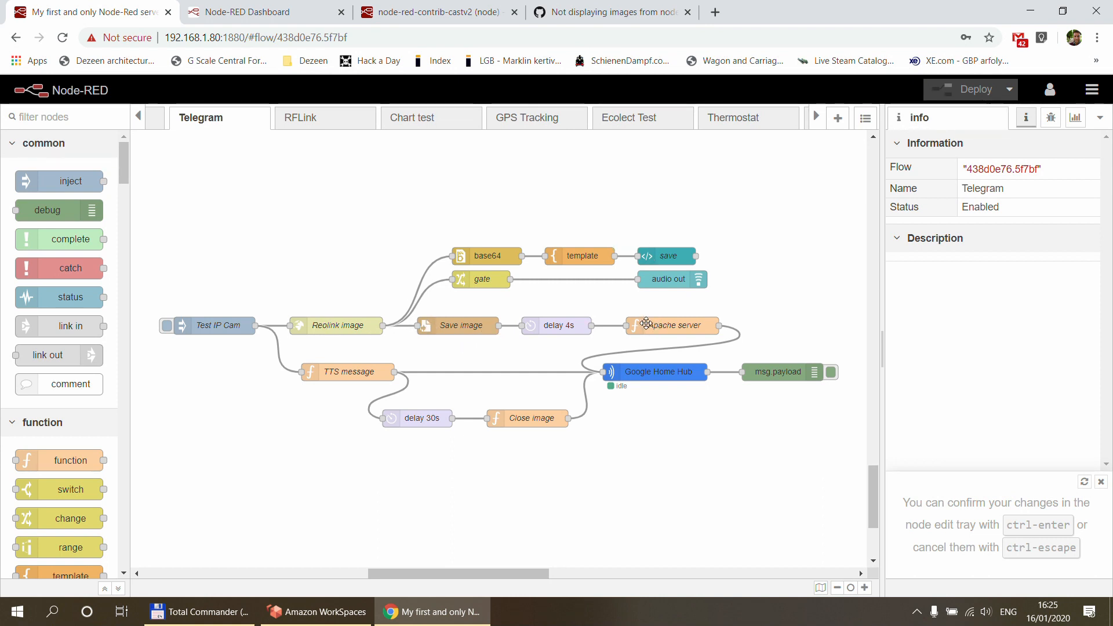
double_click(670, 325)
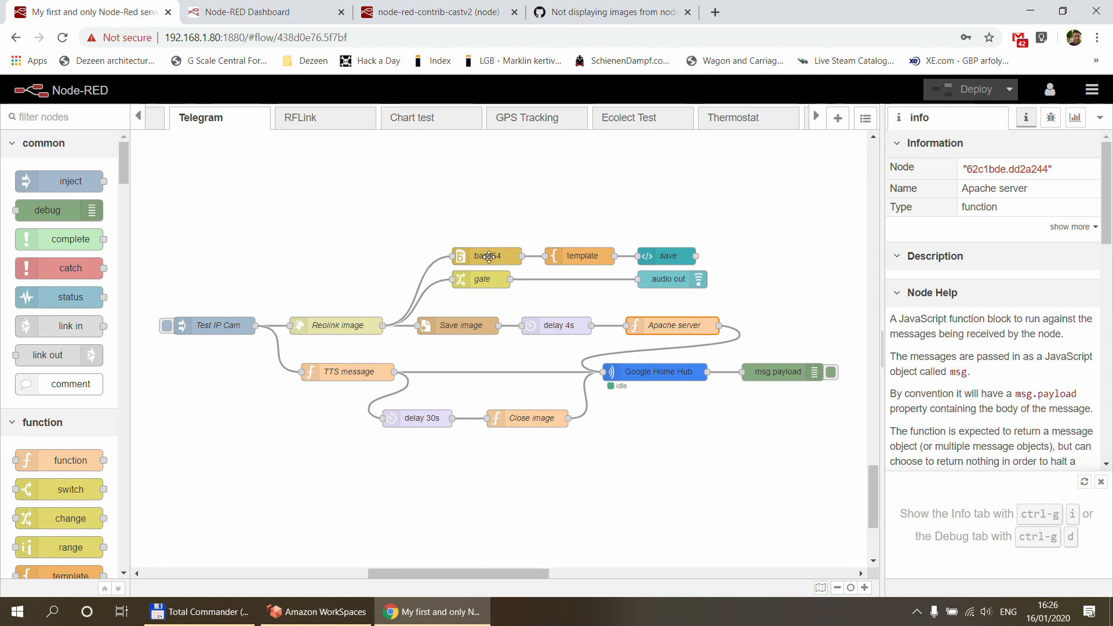
click(486, 256)
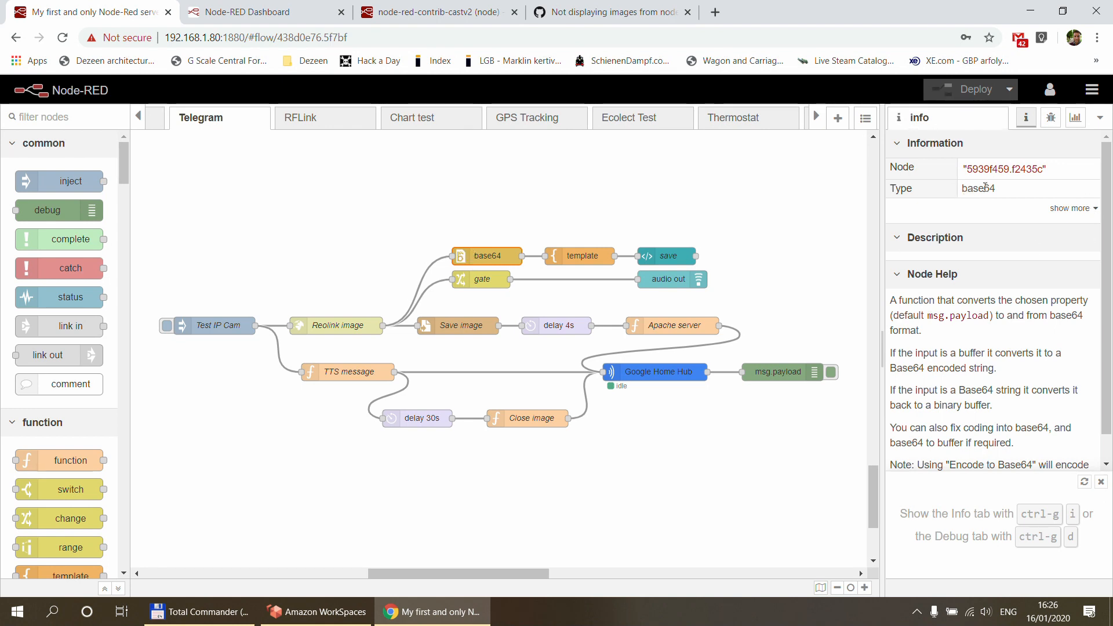
mouse_move(611, 210)
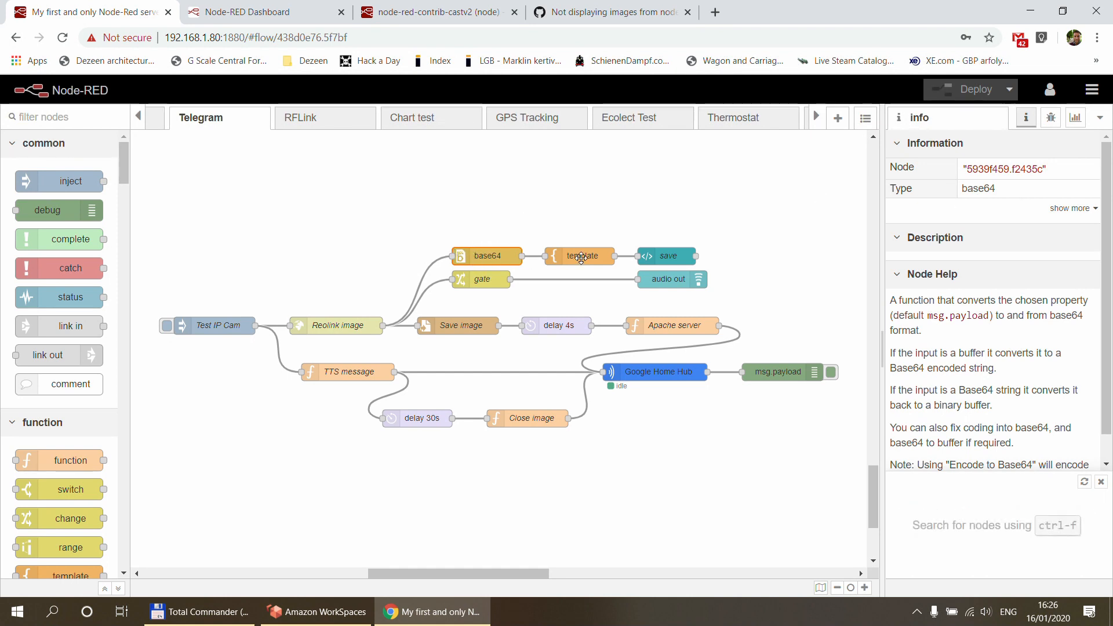
double_click(580, 256)
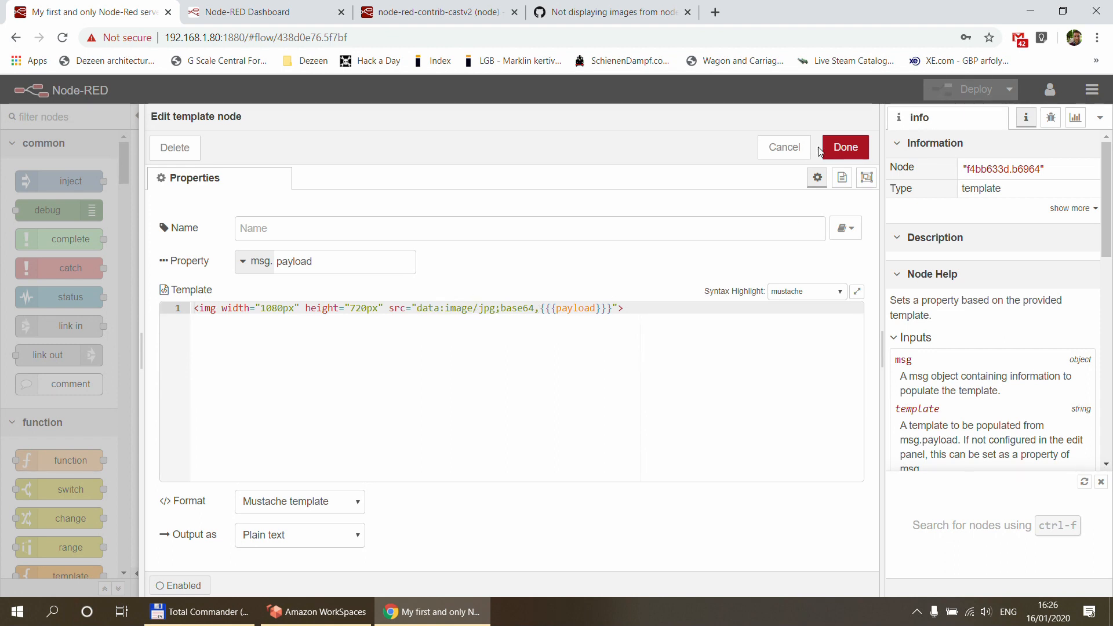
mouse_move(784, 146)
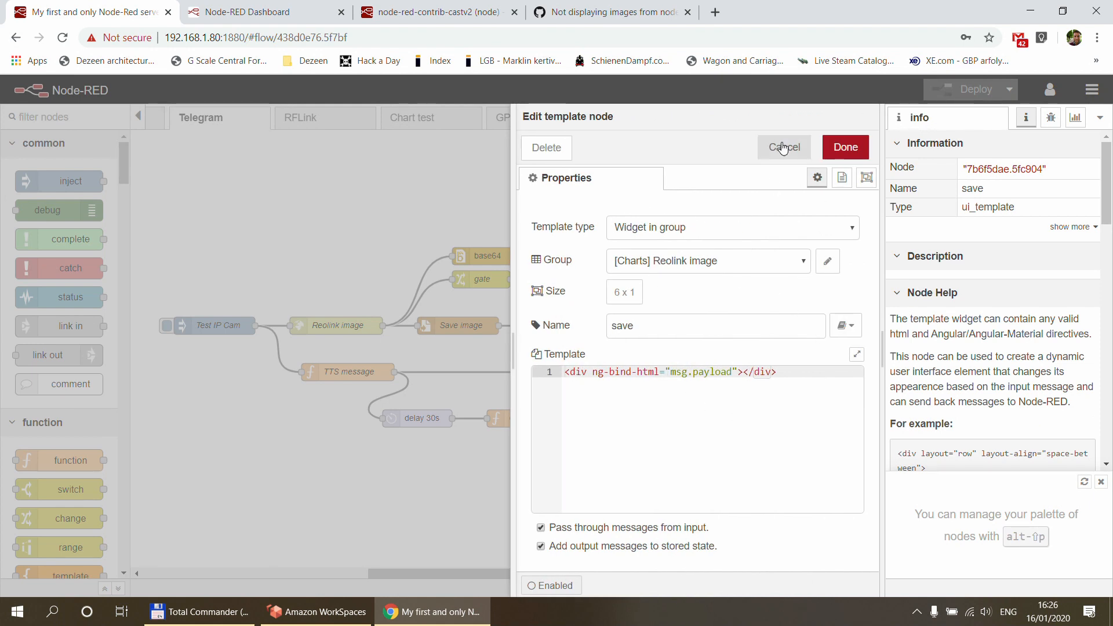
click(784, 148)
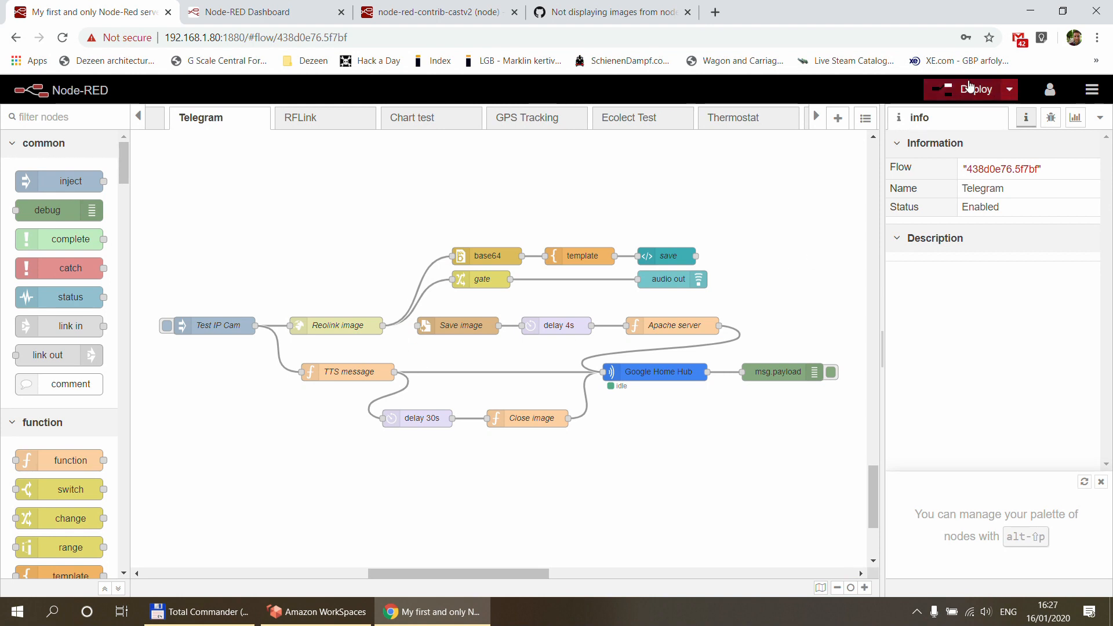
Deploy the doorbell flow and fire the Test IP Cam inject trigger
click(978, 89)
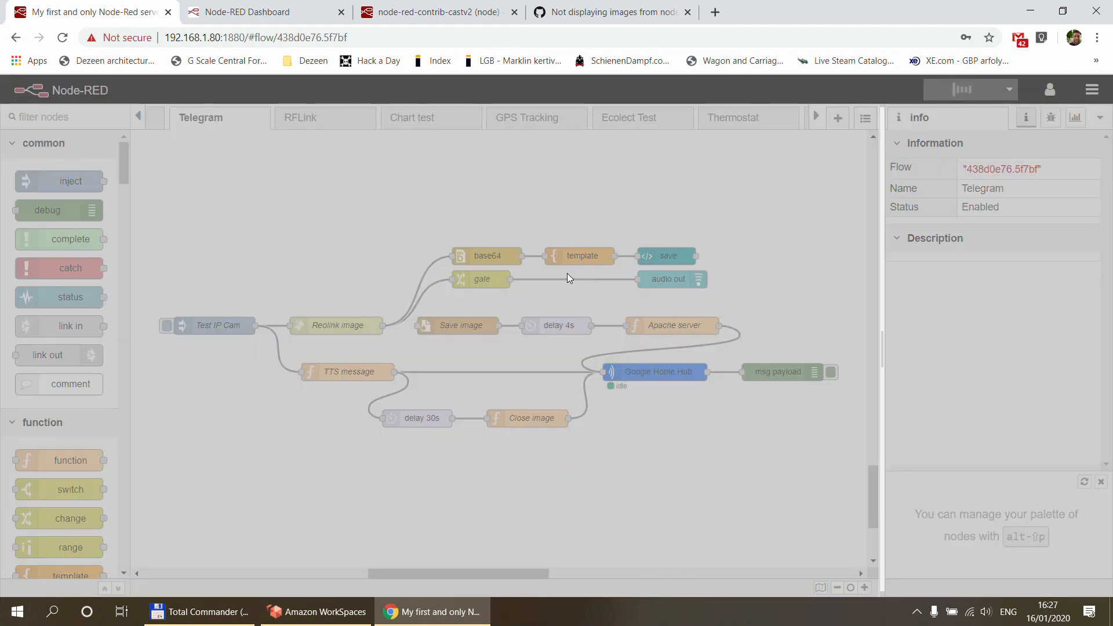
click(971, 89)
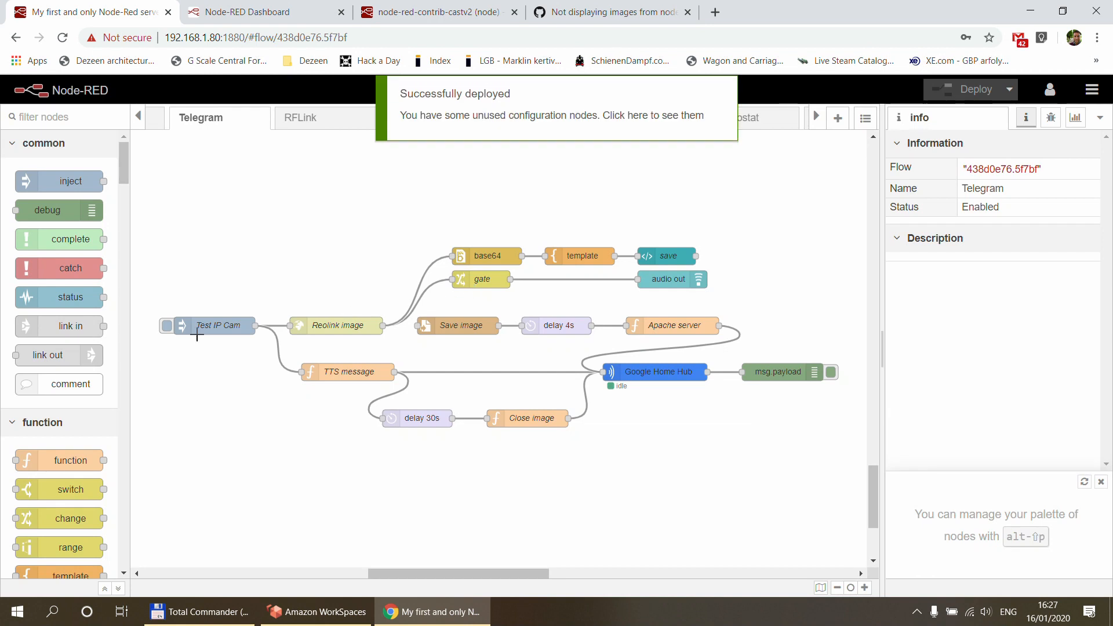
click(168, 326)
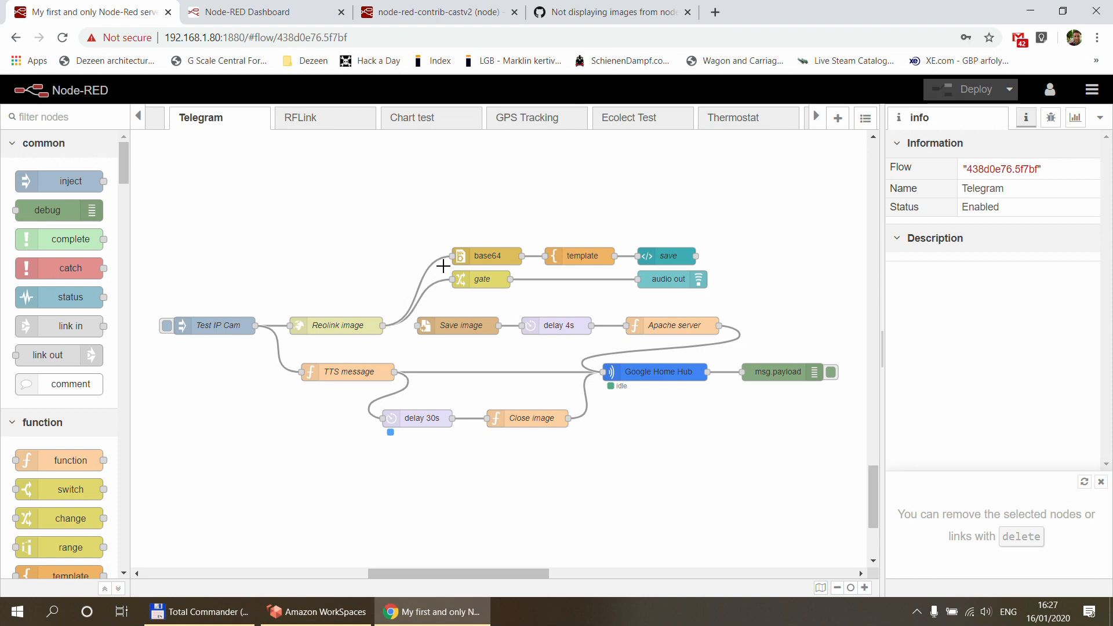
mouse_move(439, 268)
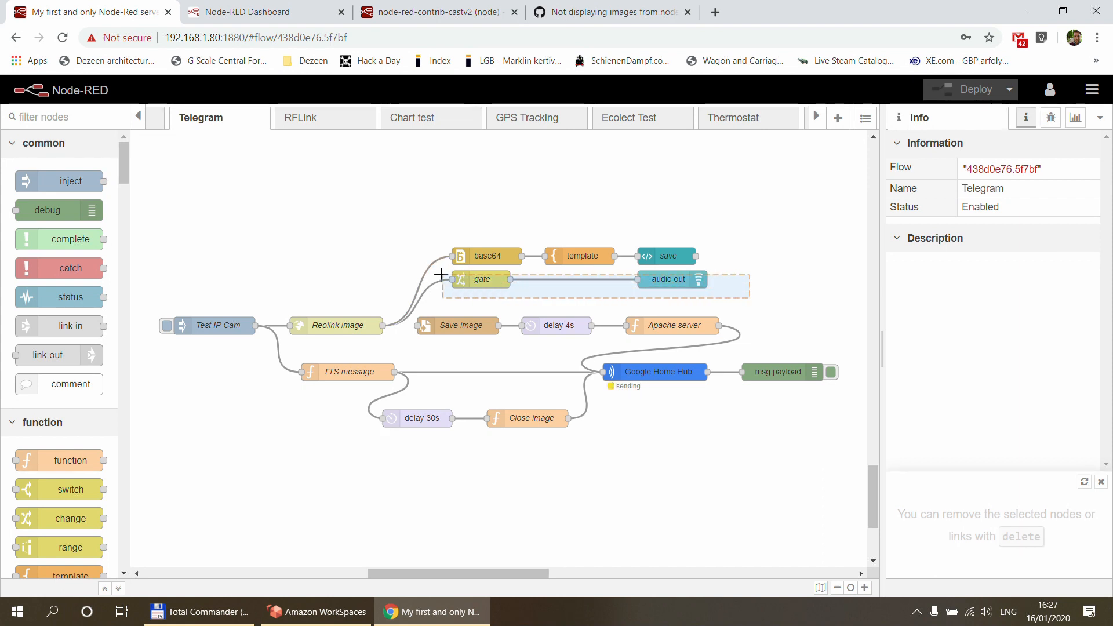
click(481, 278)
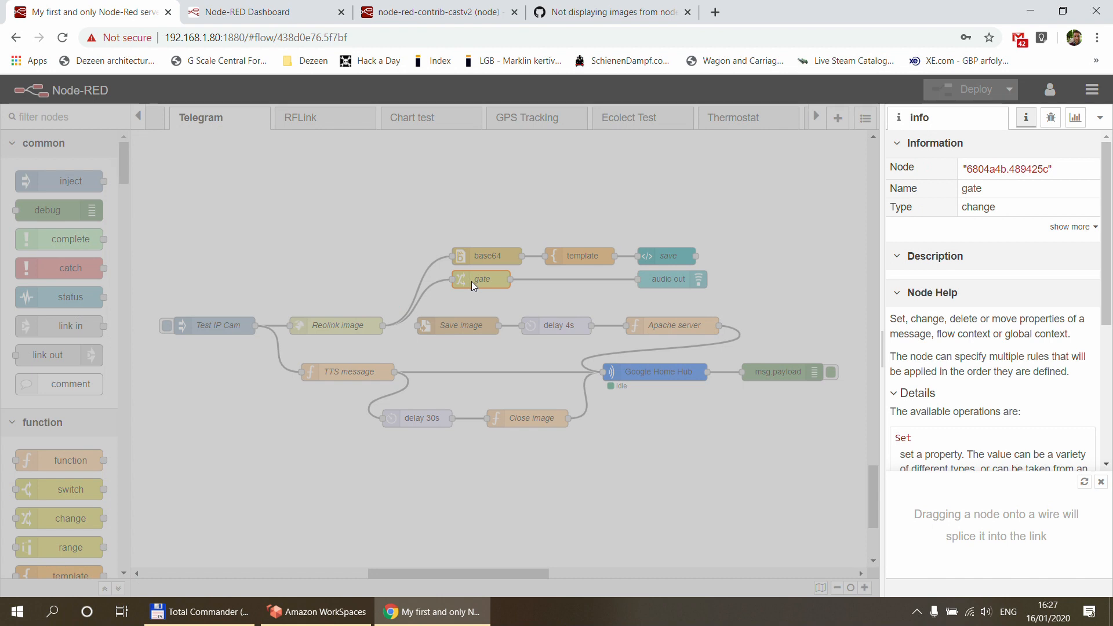
double_click(481, 278)
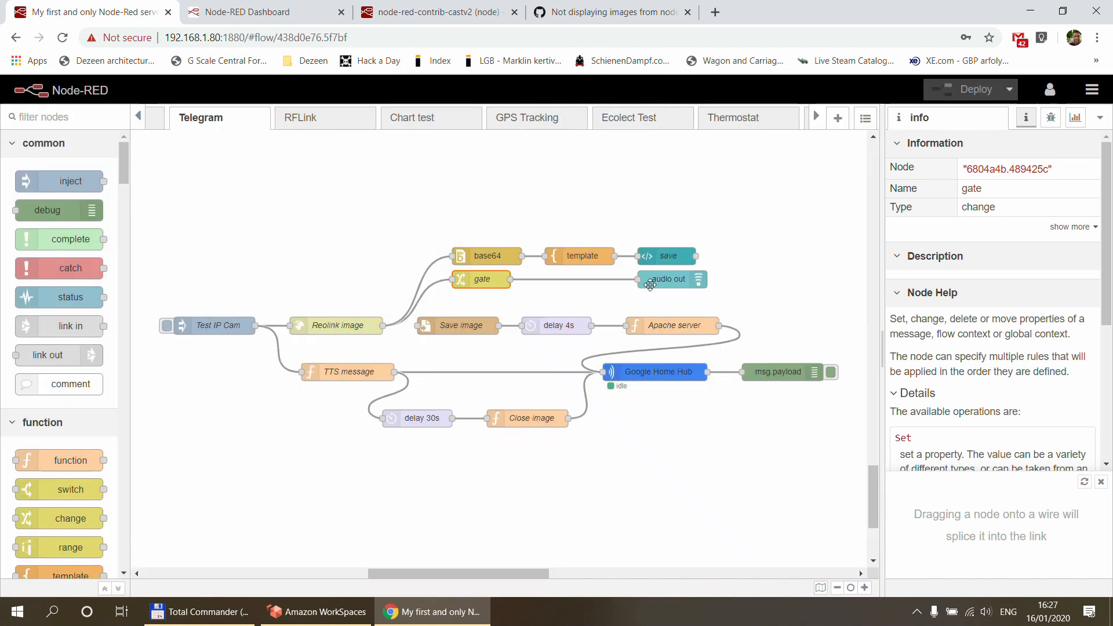
click(667, 278)
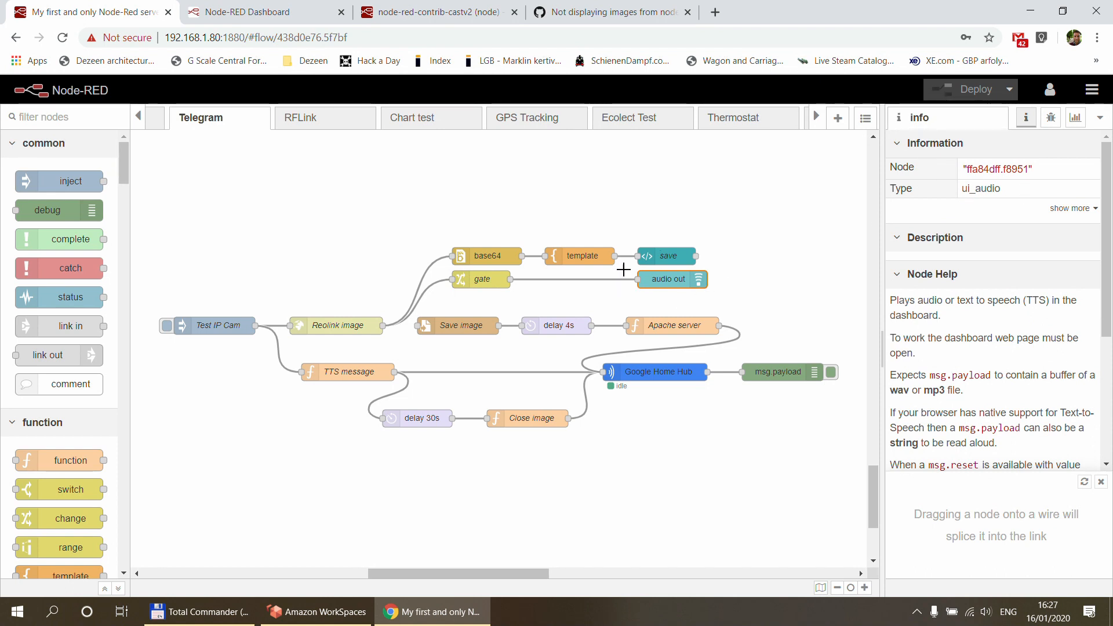
mouse_move(946, 319)
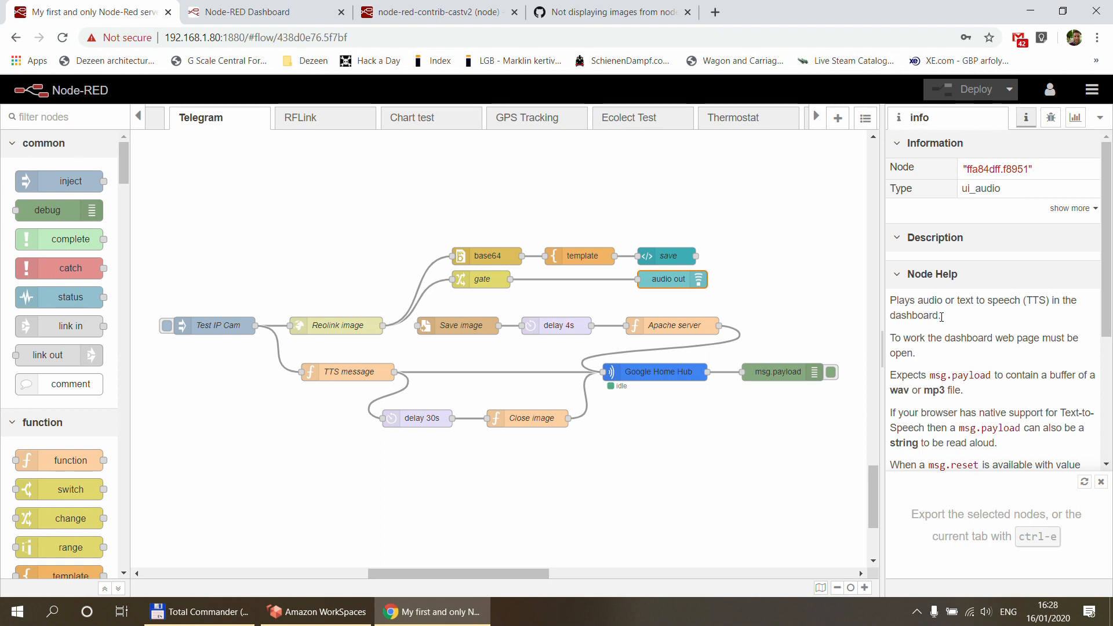
mouse_move(689, 317)
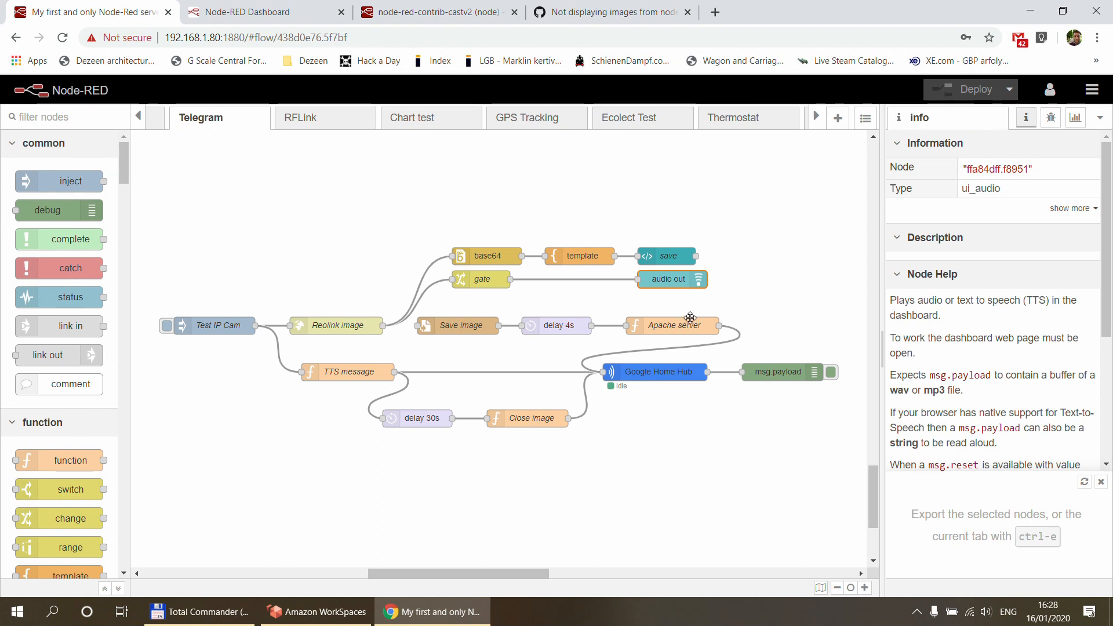
mouse_move(618, 277)
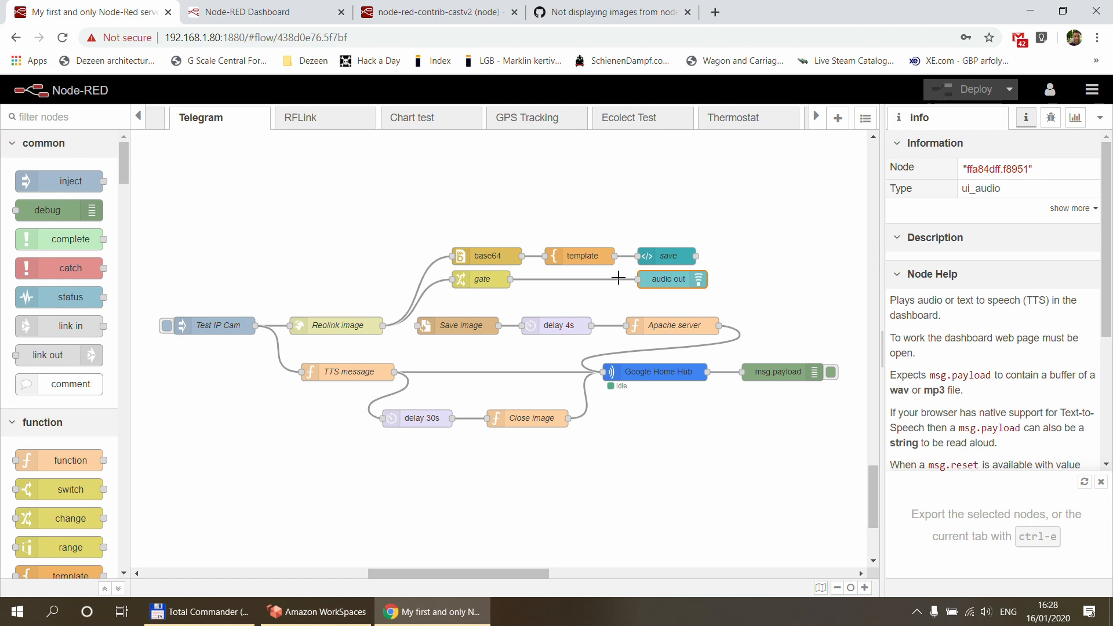
click(426, 12)
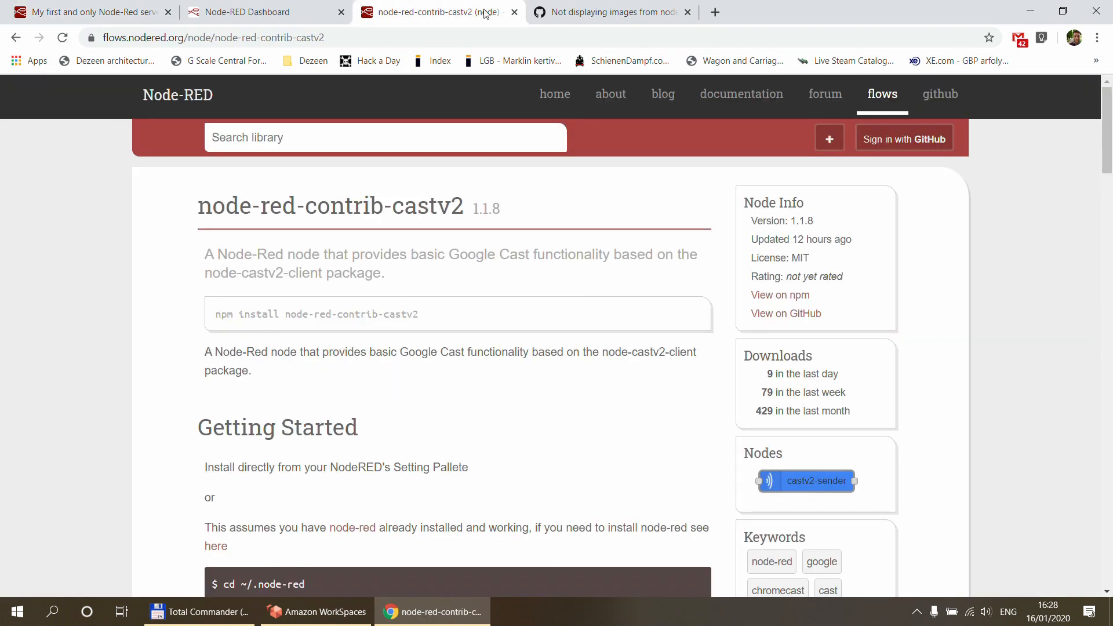
click(255, 12)
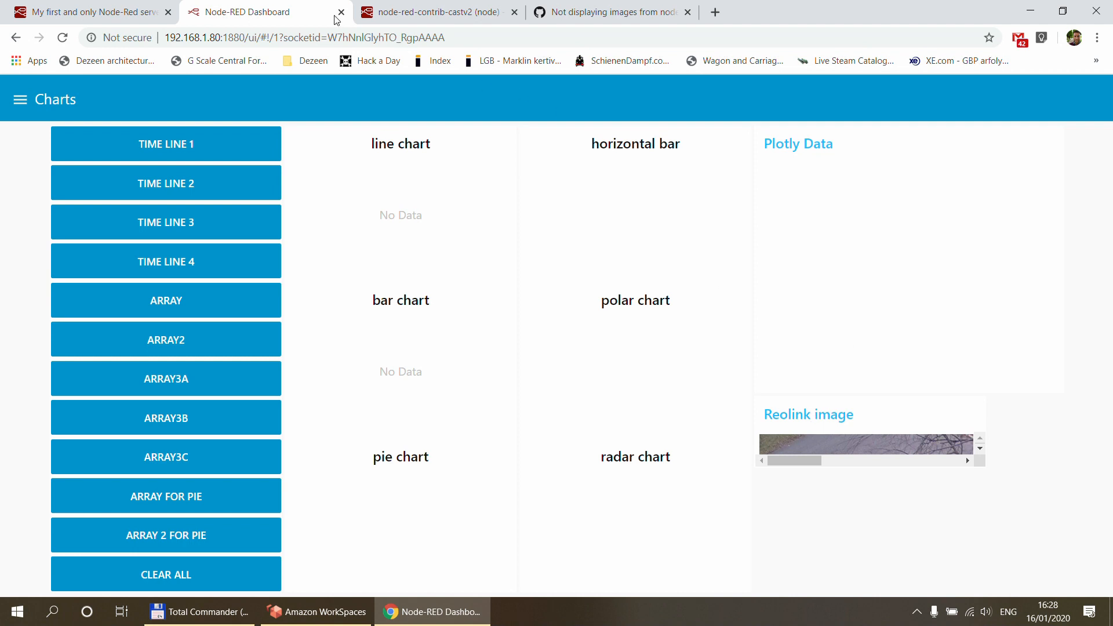
mouse_move(306, 60)
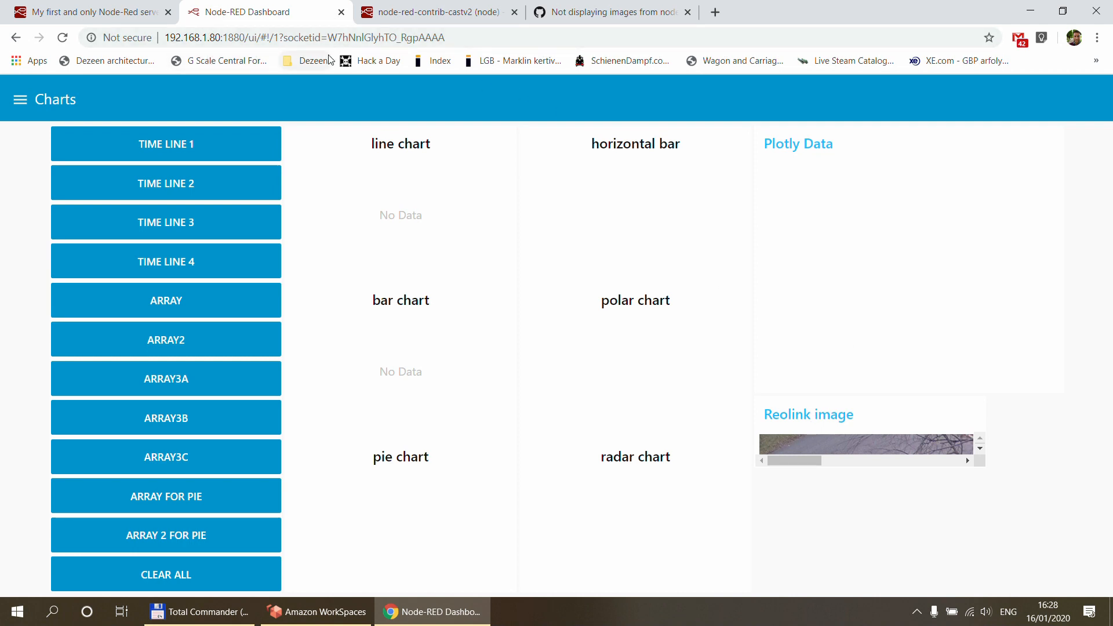
mouse_move(382, 130)
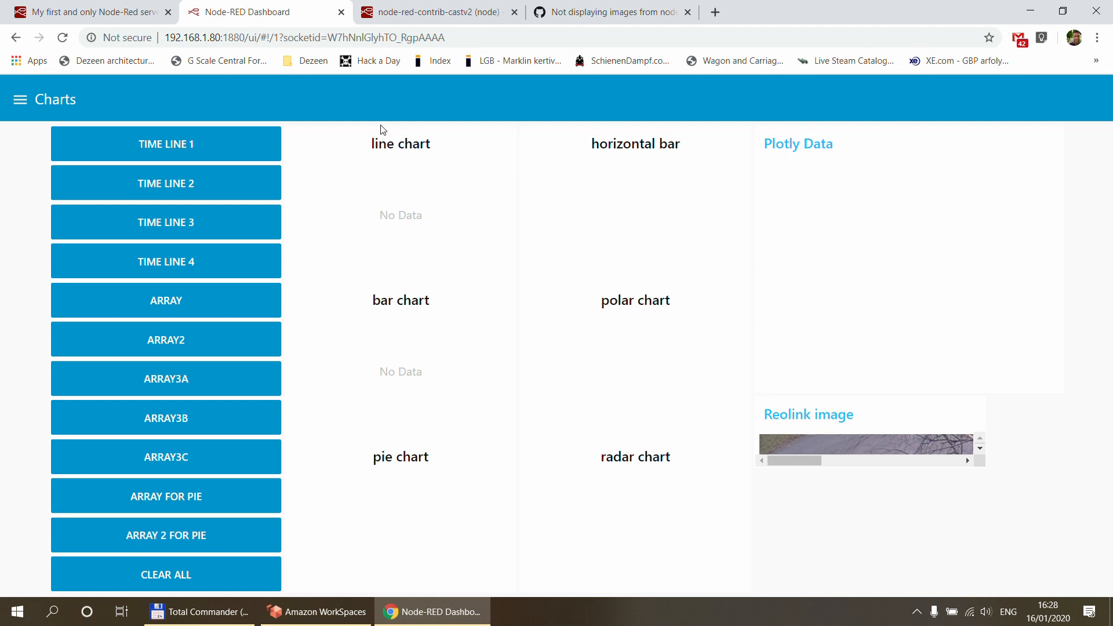
mouse_move(316, 230)
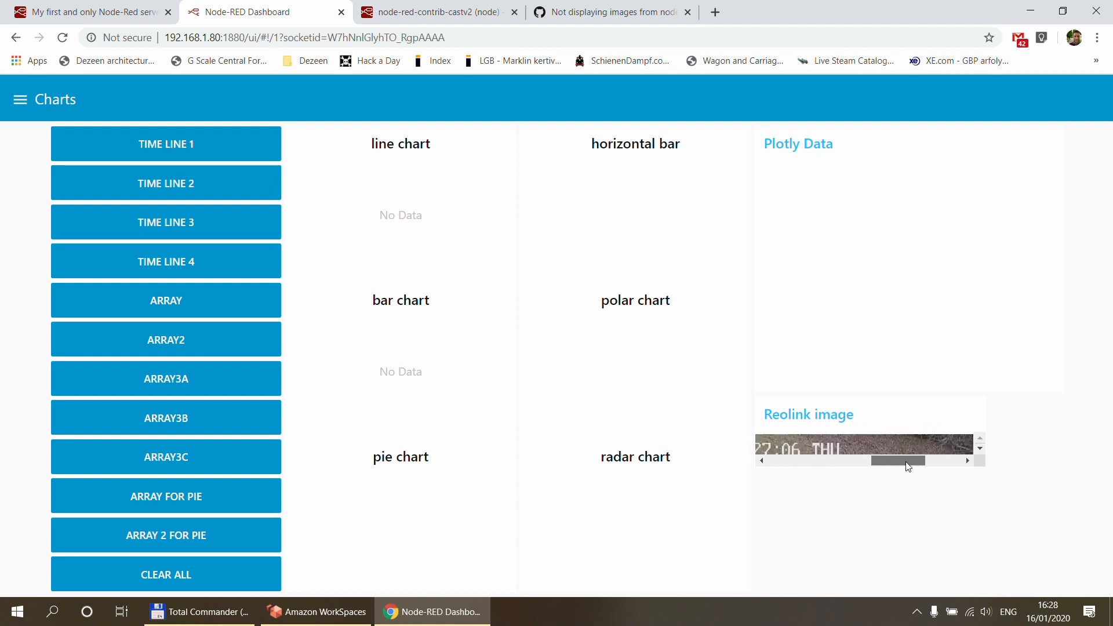
drag(908, 461, 862, 460)
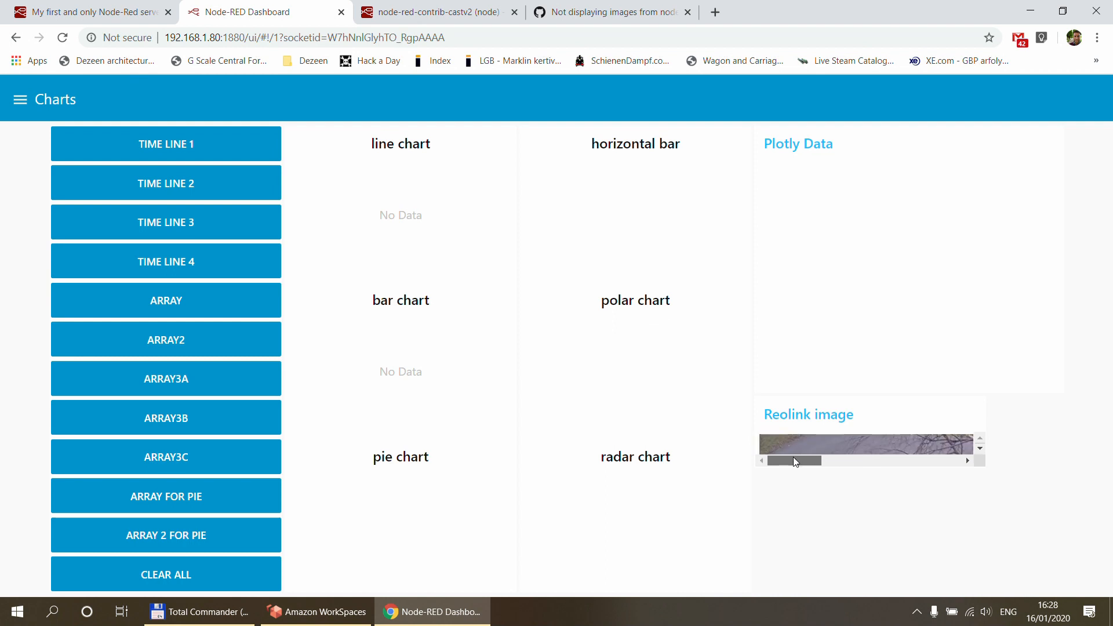
click(89, 12)
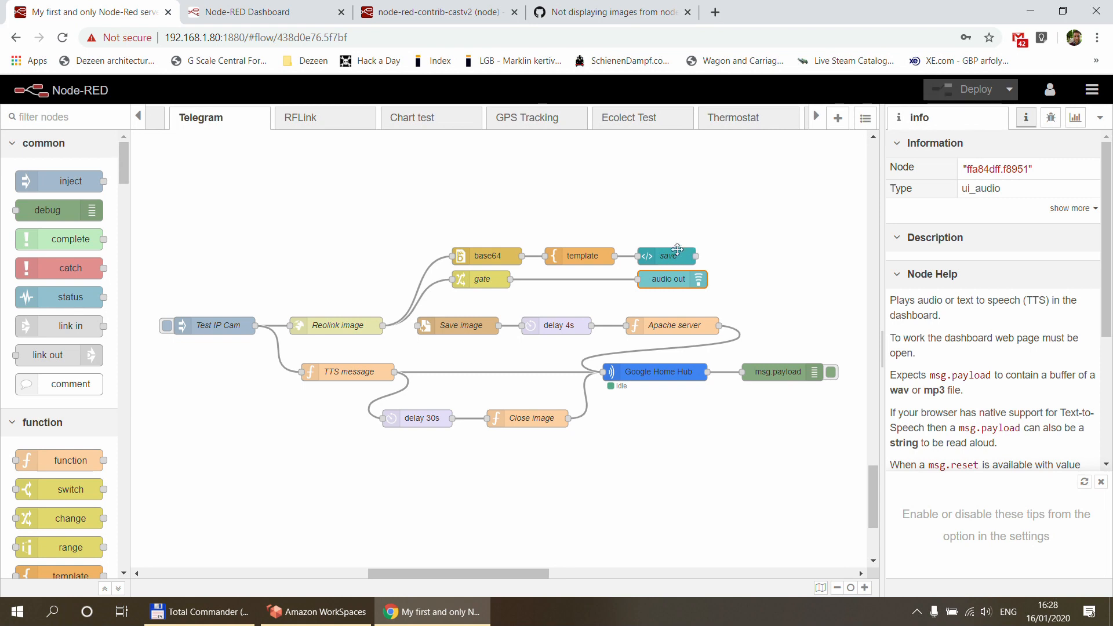
click(666, 257)
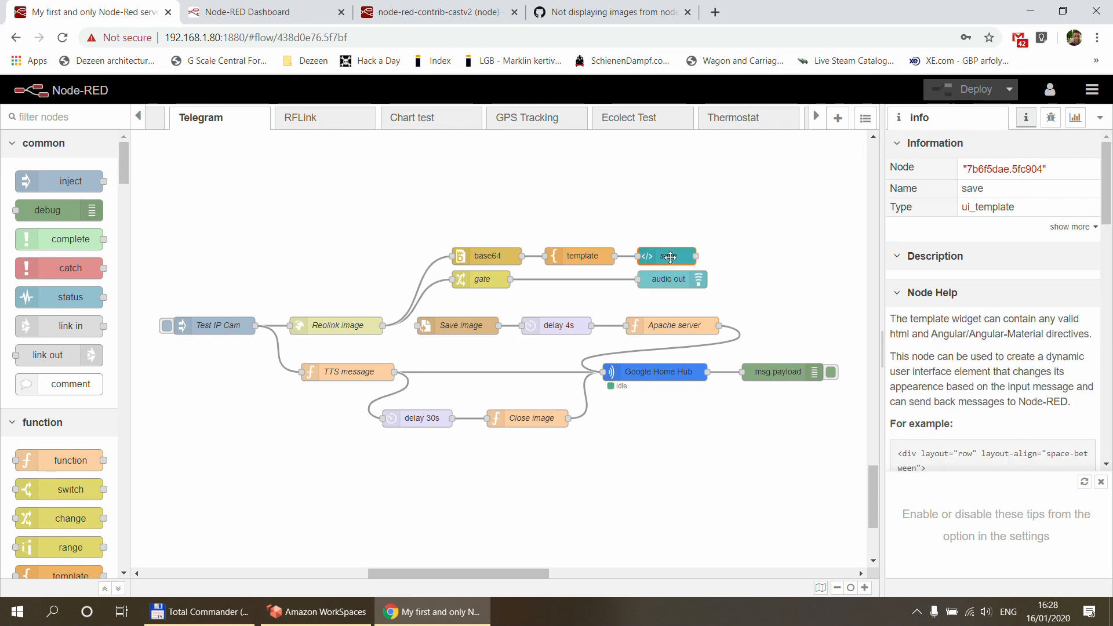
double_click(666, 256)
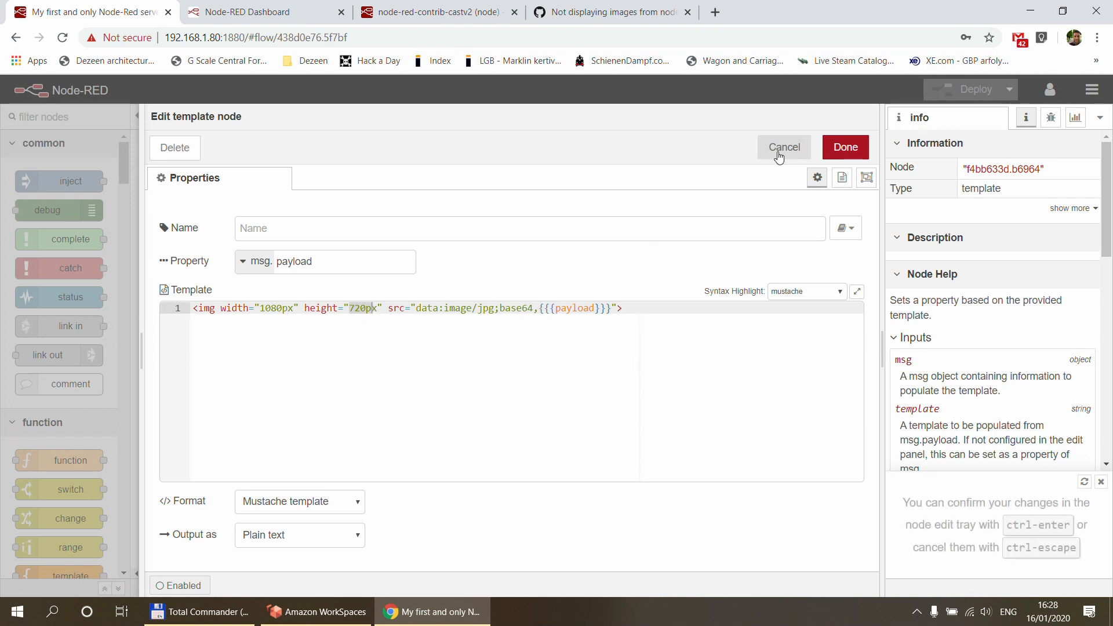
click(784, 147)
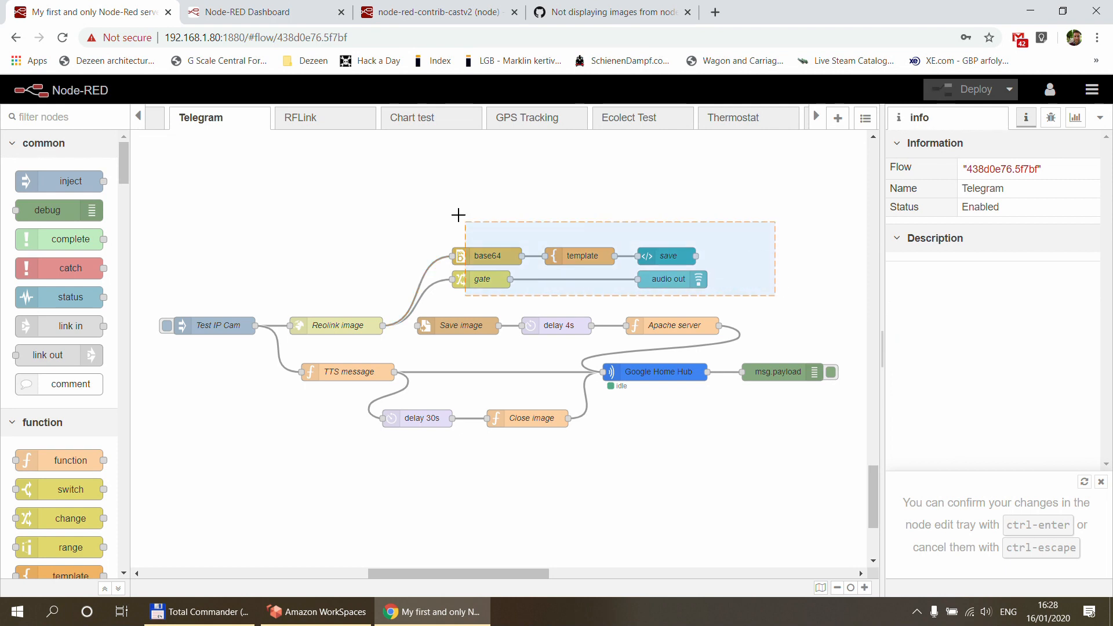
Select the image and audio branch nodes, inspect the audio out node, then deselect
drag(458, 214, 590, 296)
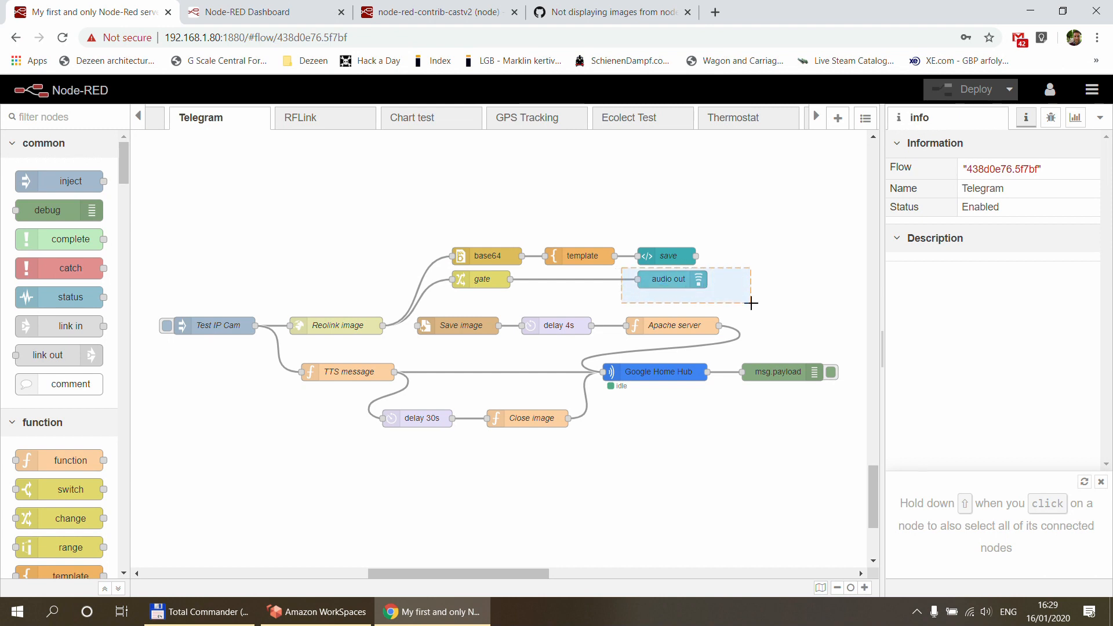
click(667, 278)
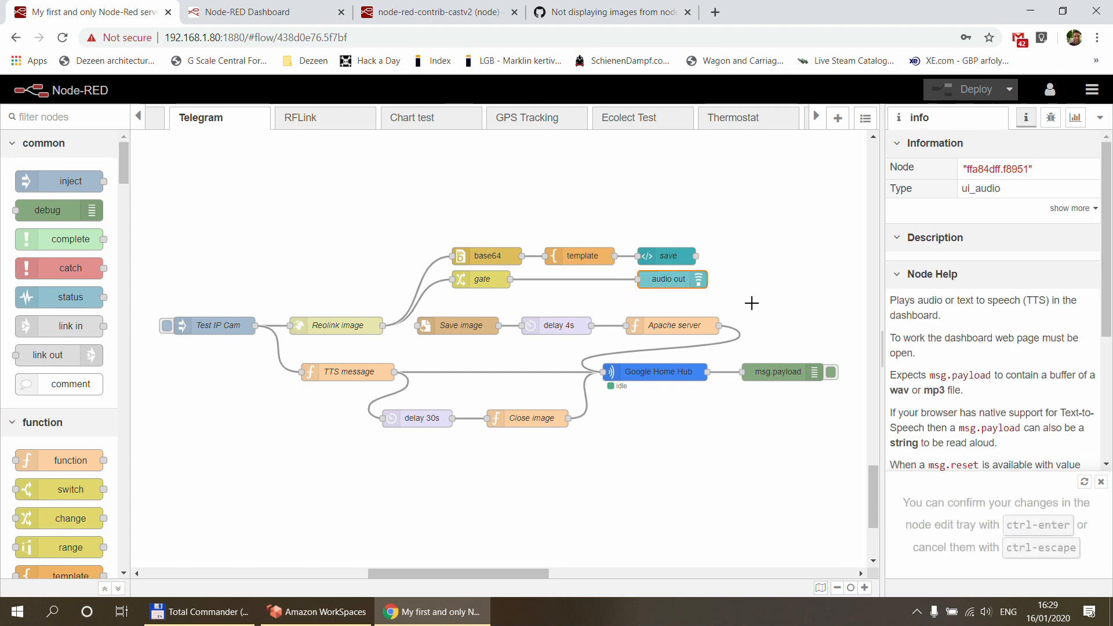
click(751, 303)
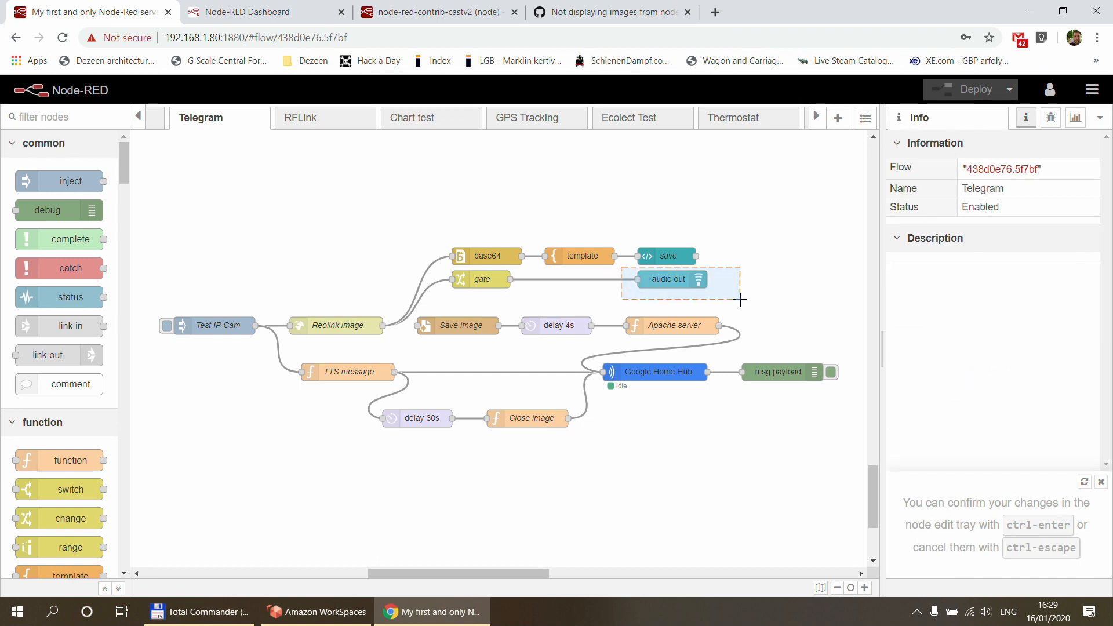
click(667, 279)
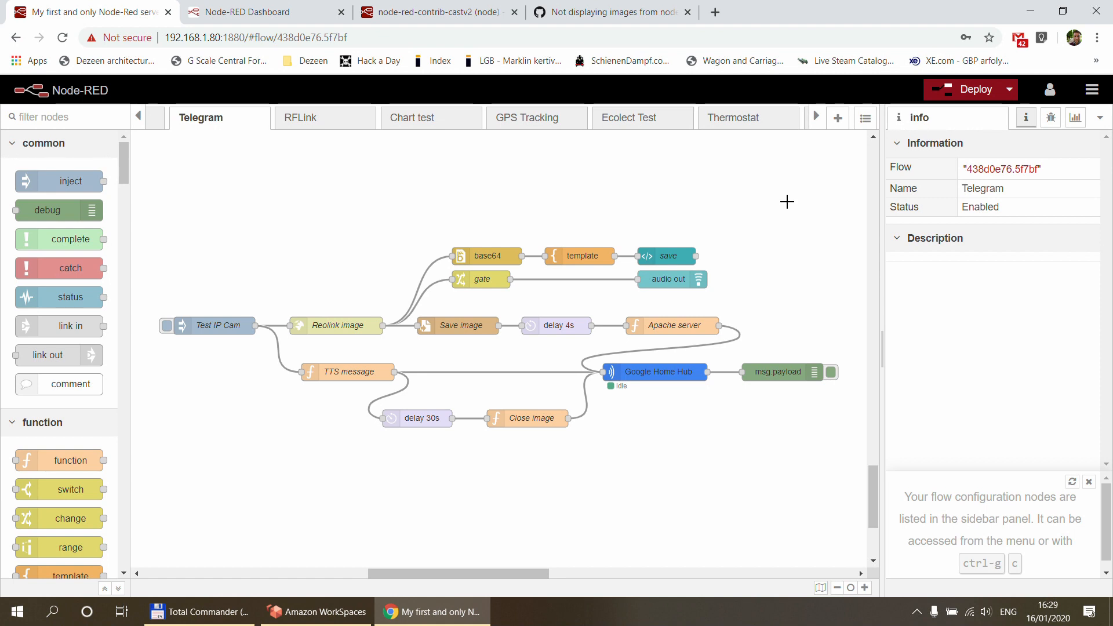
mouse_move(566, 295)
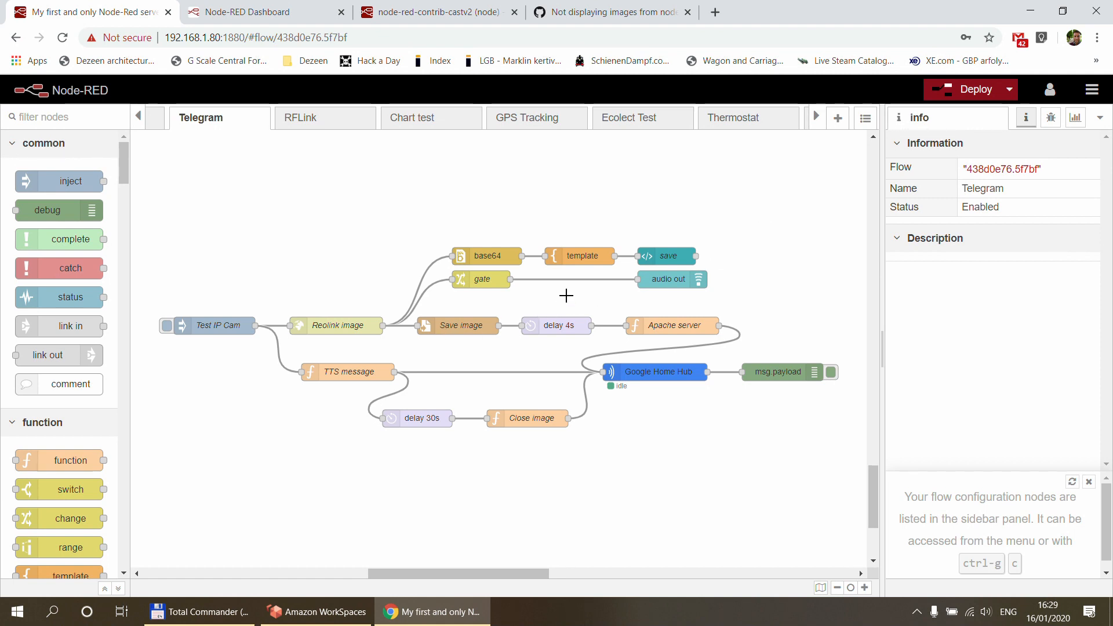